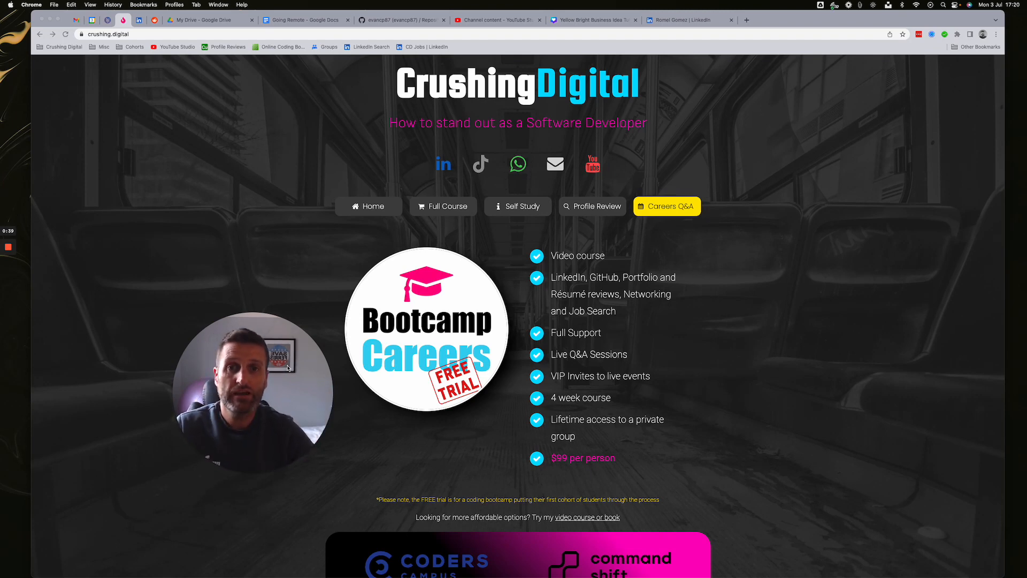
mouse_move(769, 248)
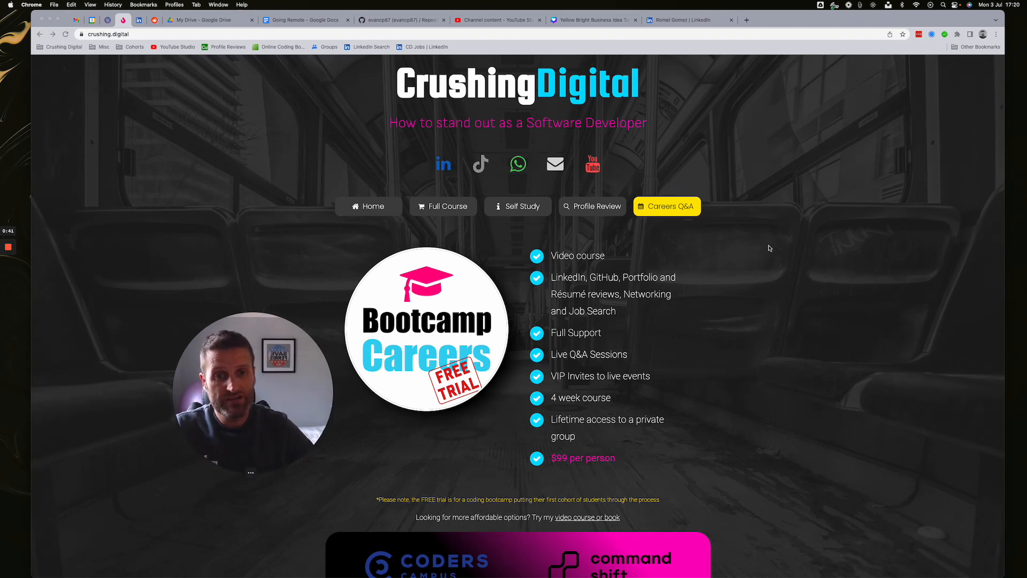
mouse_move(756, 309)
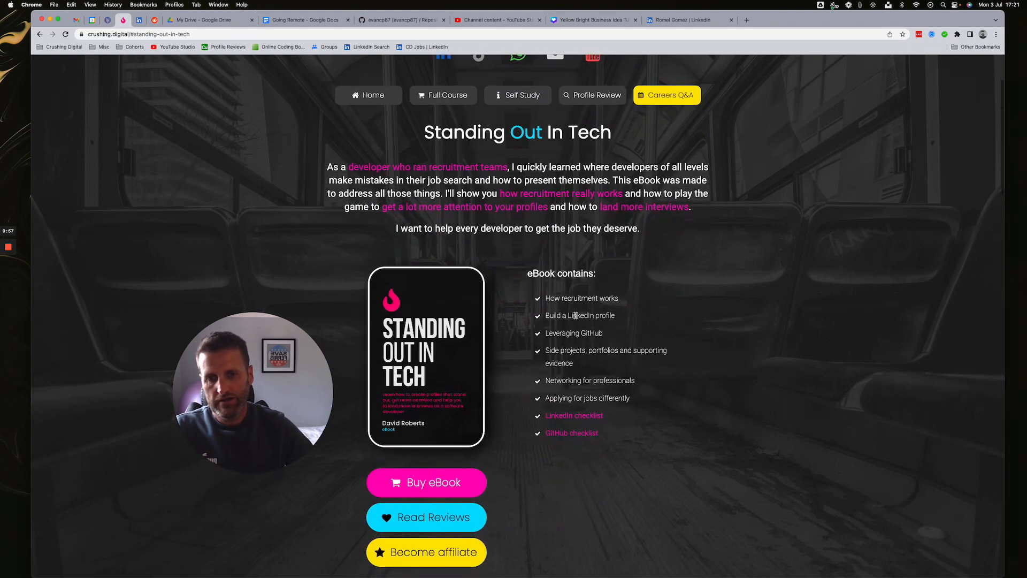
Scroll the current page, then switch to the React Developer's LinkedIn profile tab
scroll("down", 3)
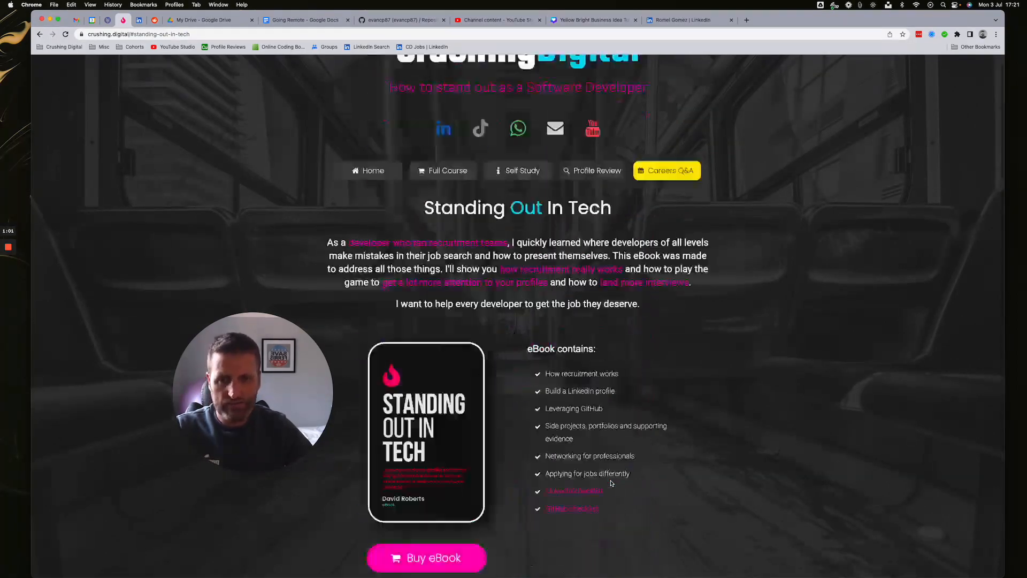
scroll("down", 3)
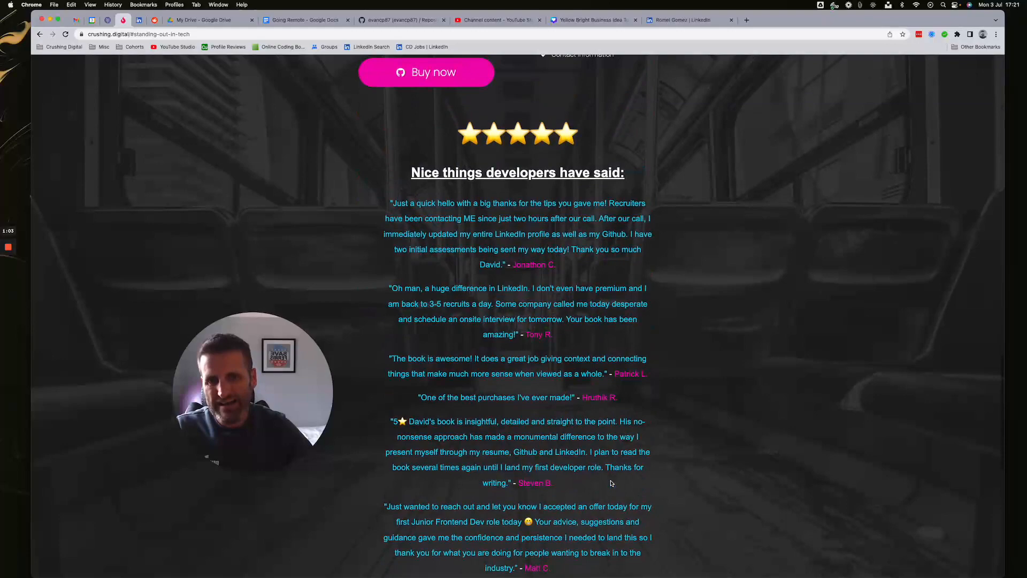
scroll("up", 3)
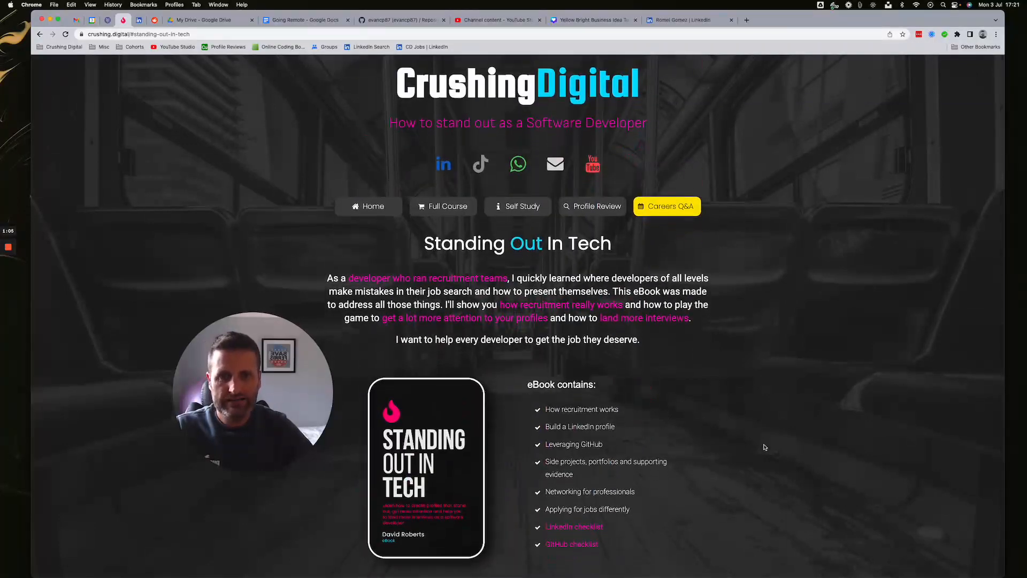
mouse_move(442, 206)
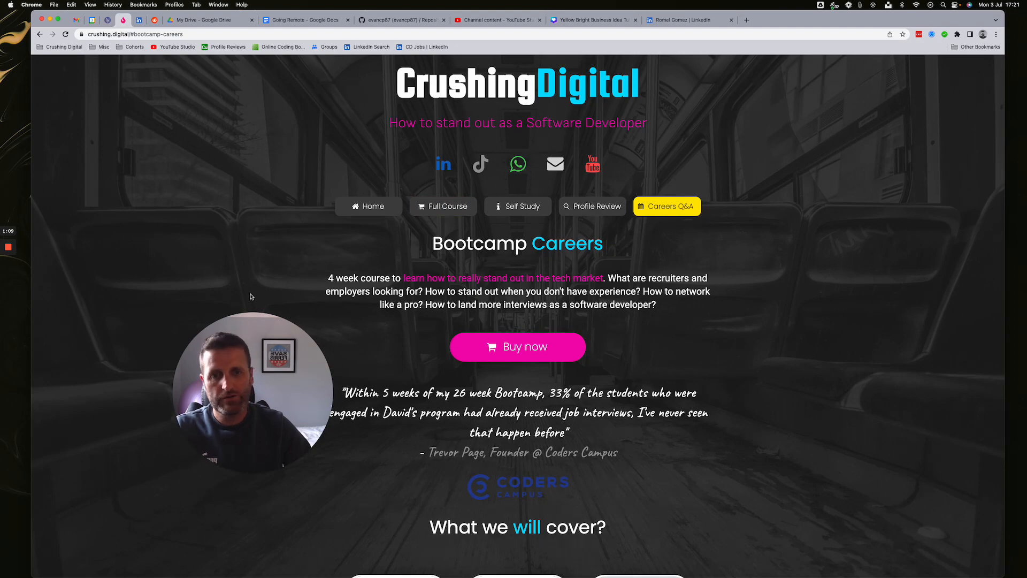
scroll("down", 3)
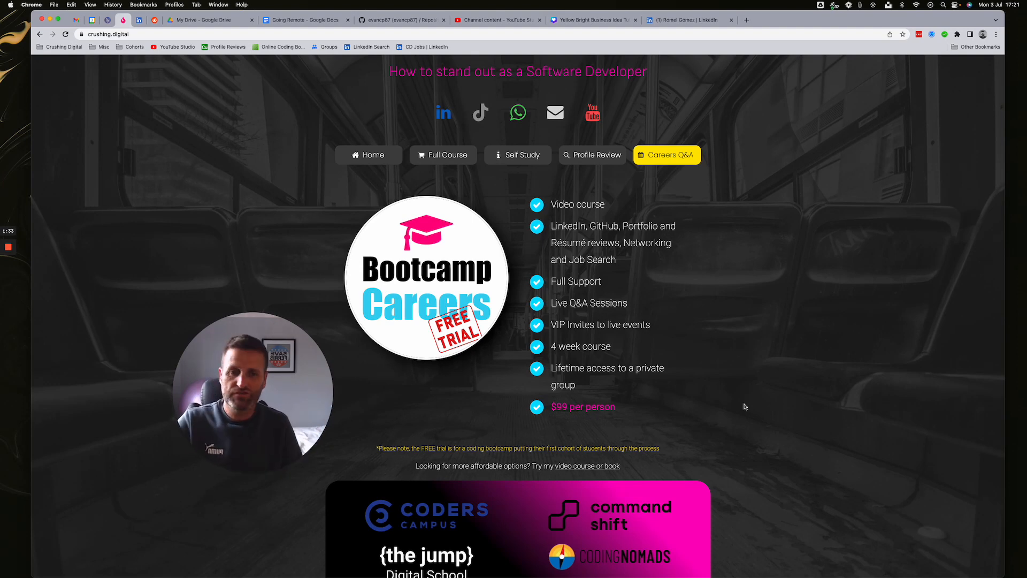
mouse_move(741, 357)
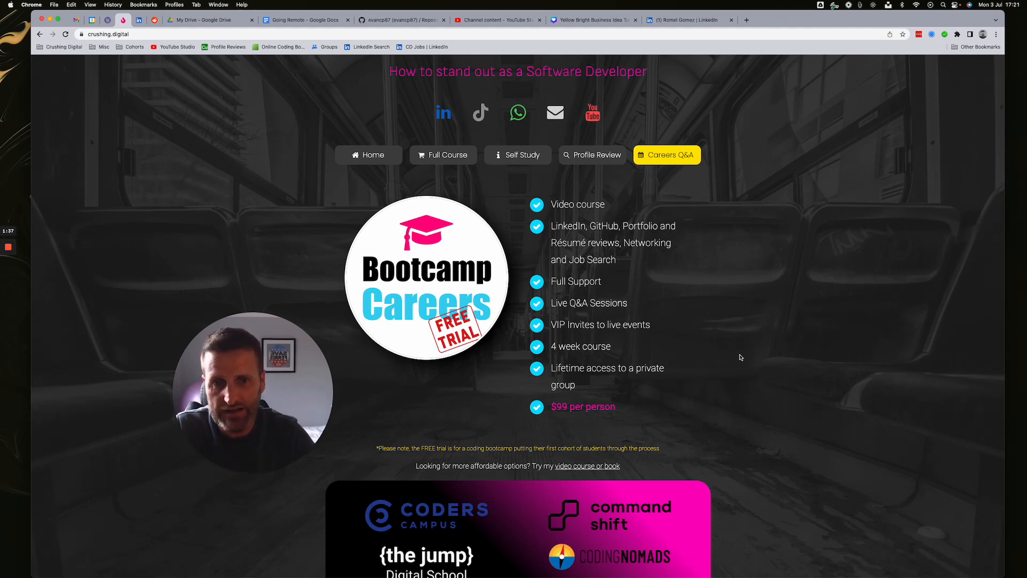
mouse_move(523, 267)
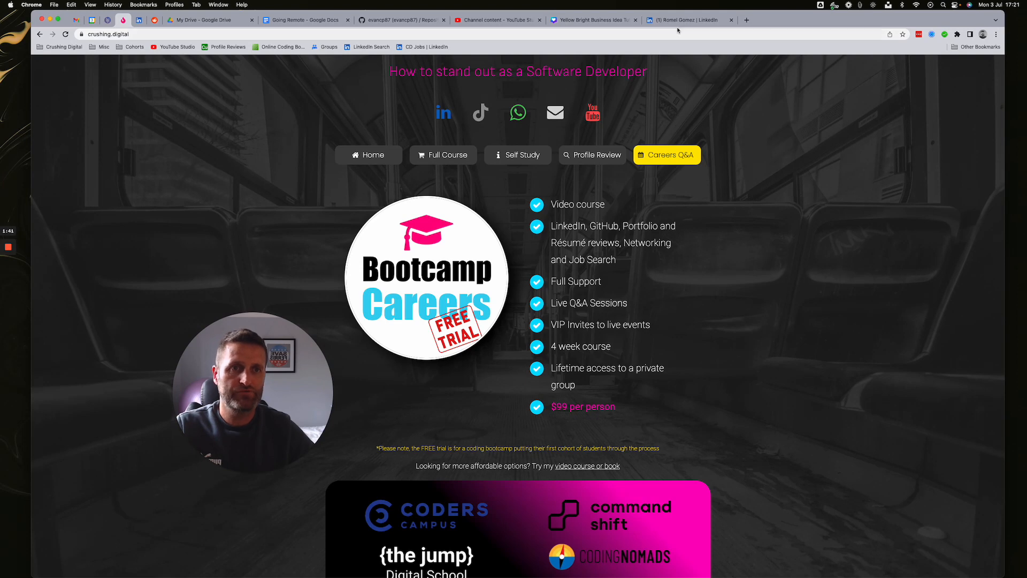
left_click(687, 19)
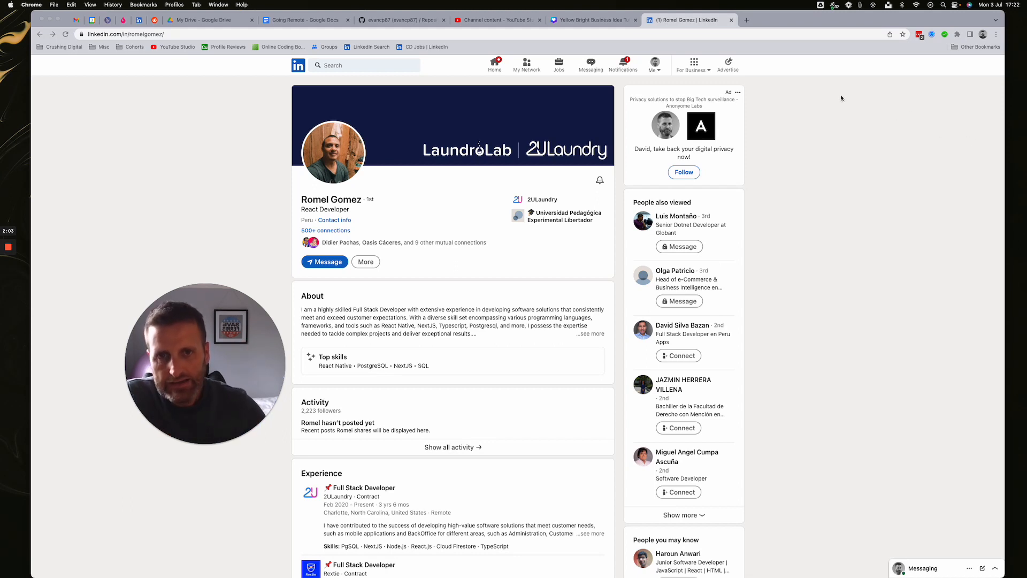
mouse_move(233, 70)
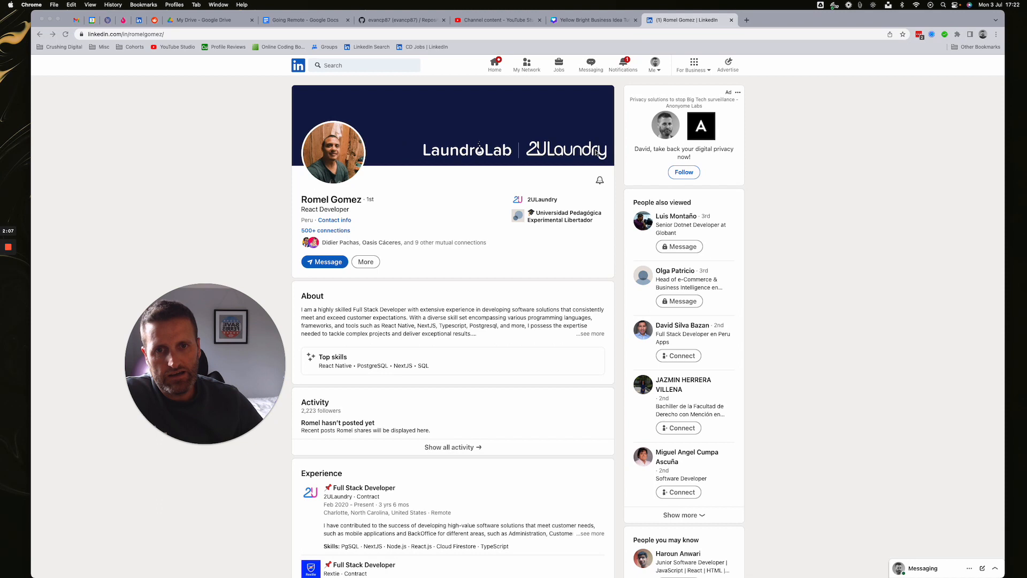
mouse_move(450, 160)
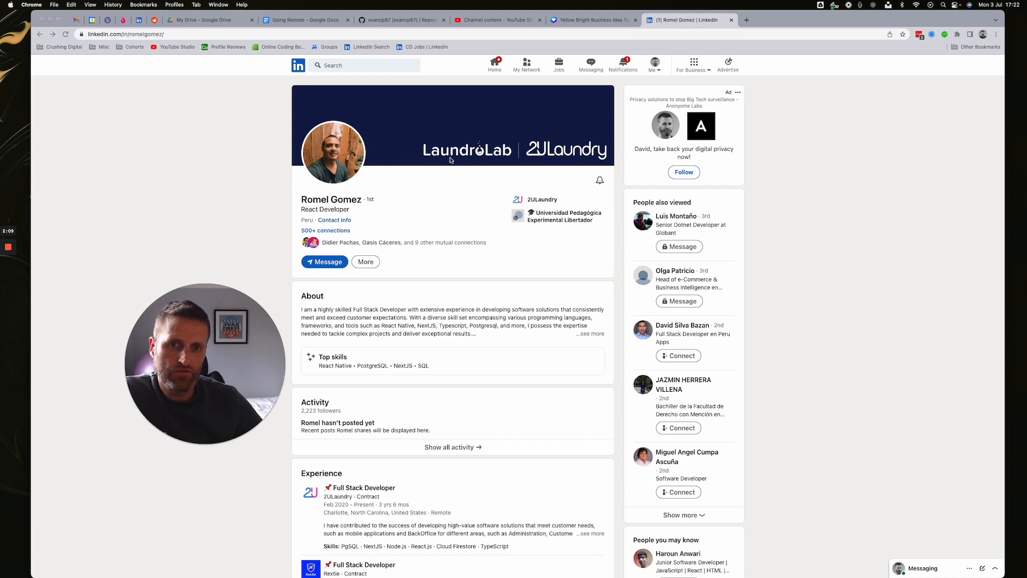
mouse_move(419, 149)
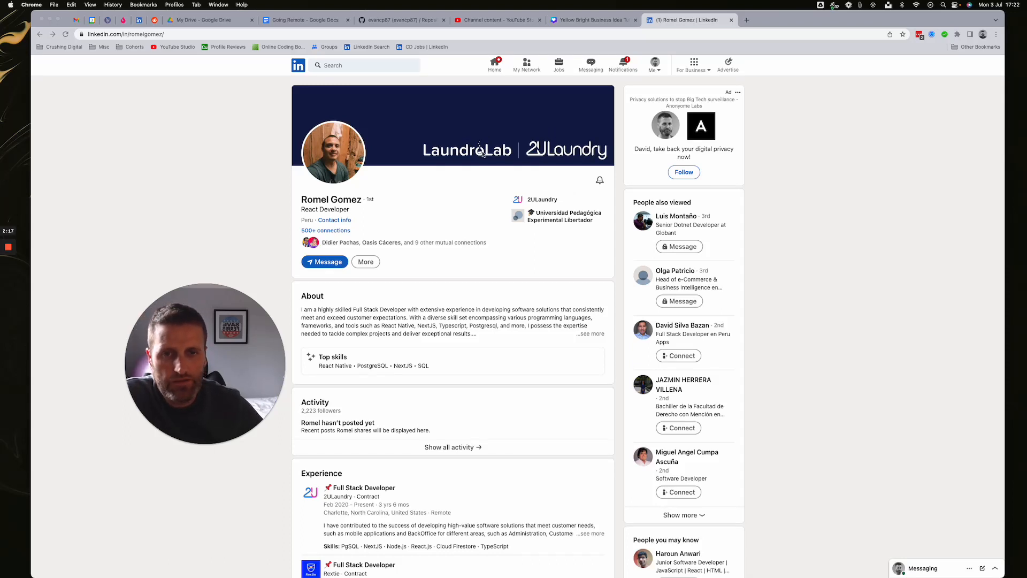
mouse_move(587, 156)
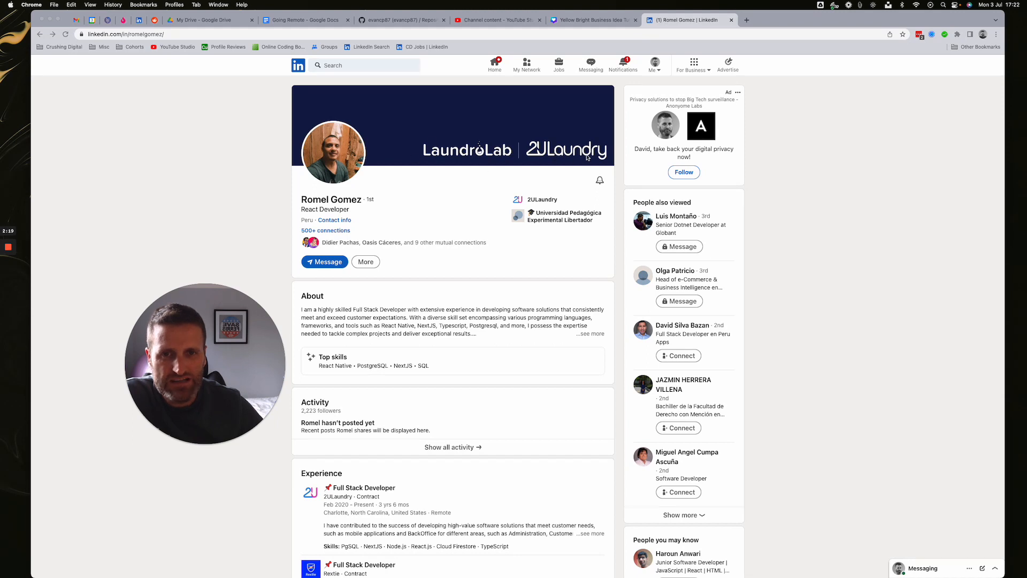
mouse_move(485, 245)
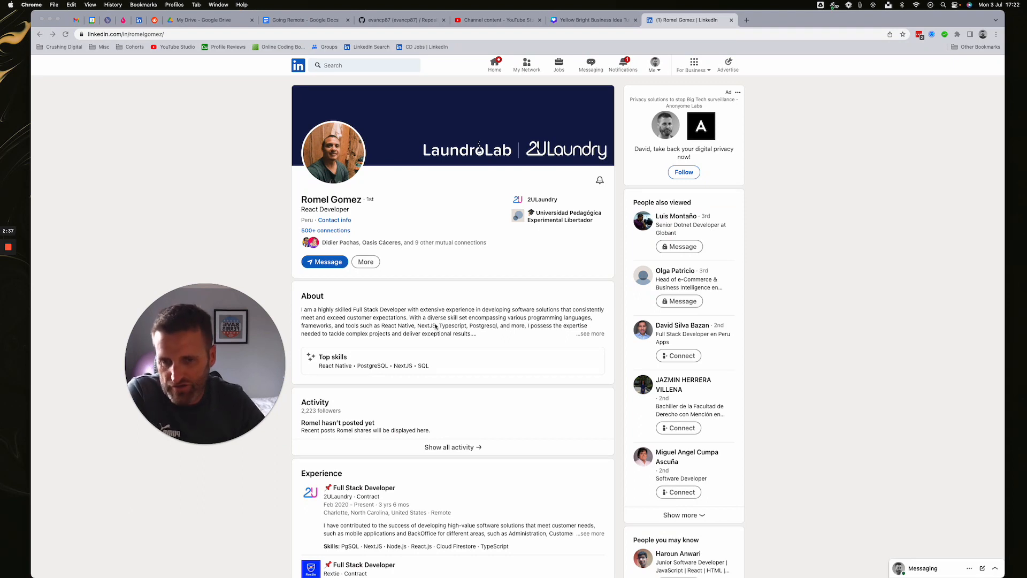
Scroll down to the About section to read the developer's full summary
scroll("down", 3)
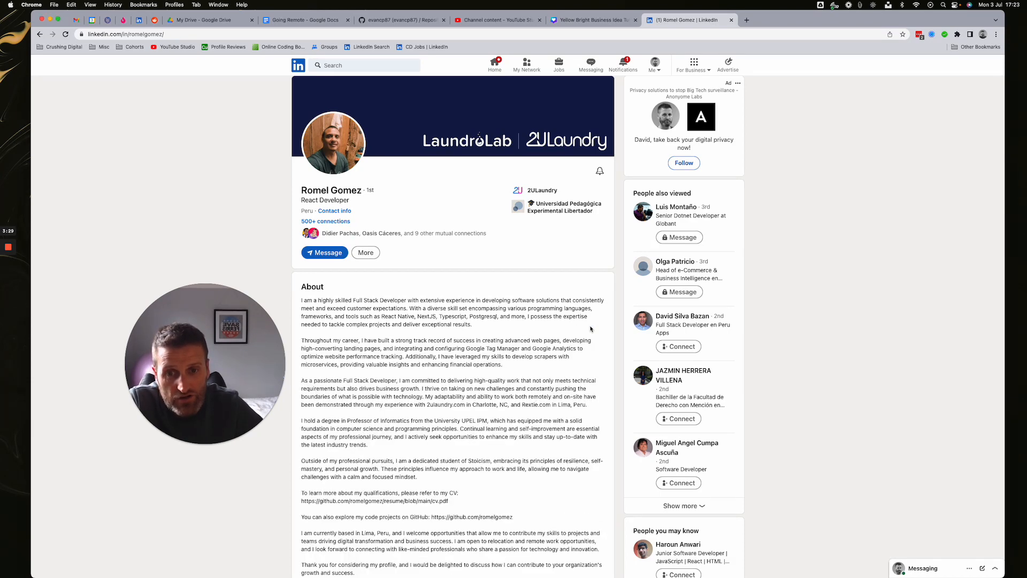
scroll("down", 3)
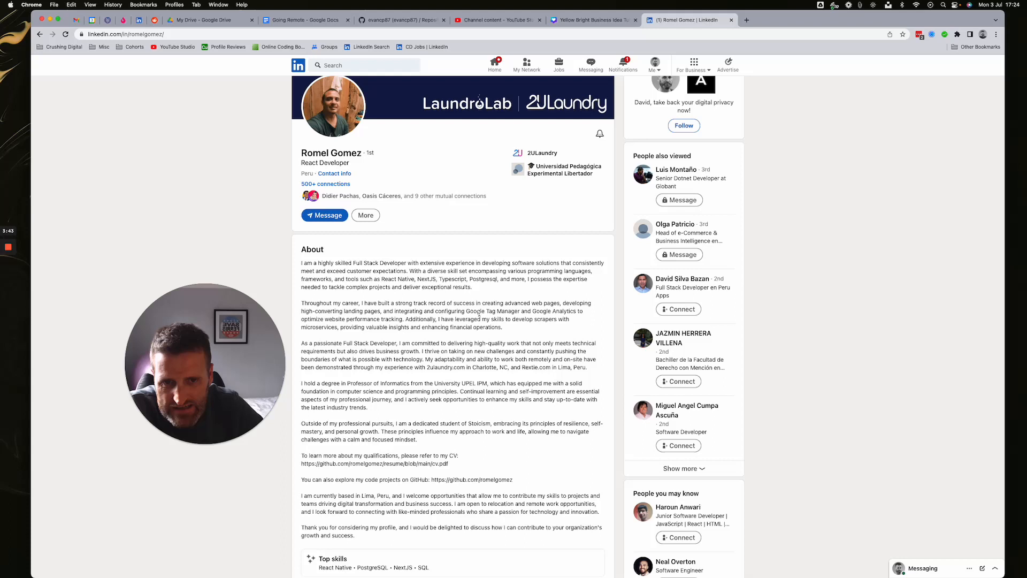
Highlight 'Full Stack Developer' and 'computer science' in the About summary
double_click(474, 310)
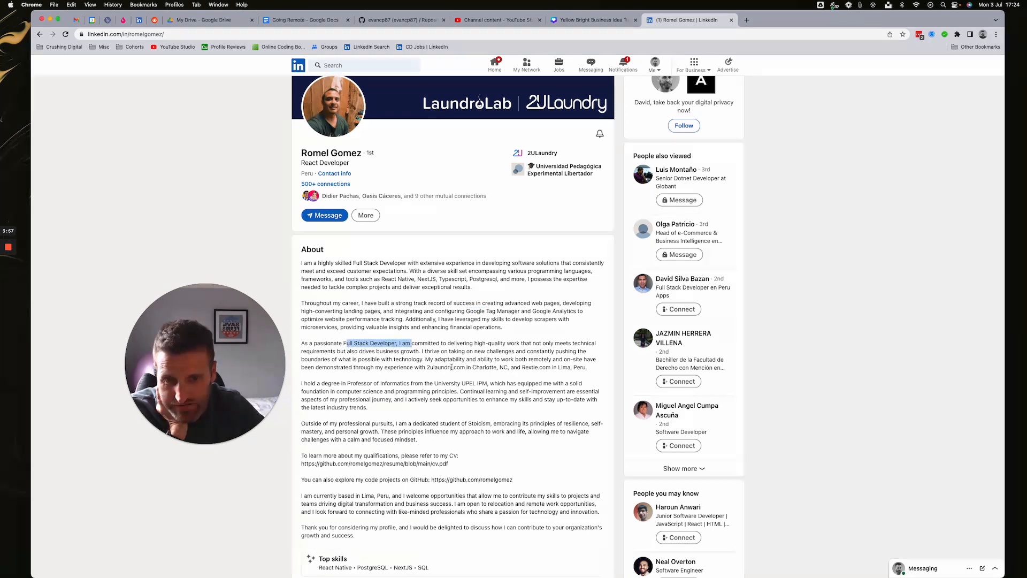
scroll("down", 3)
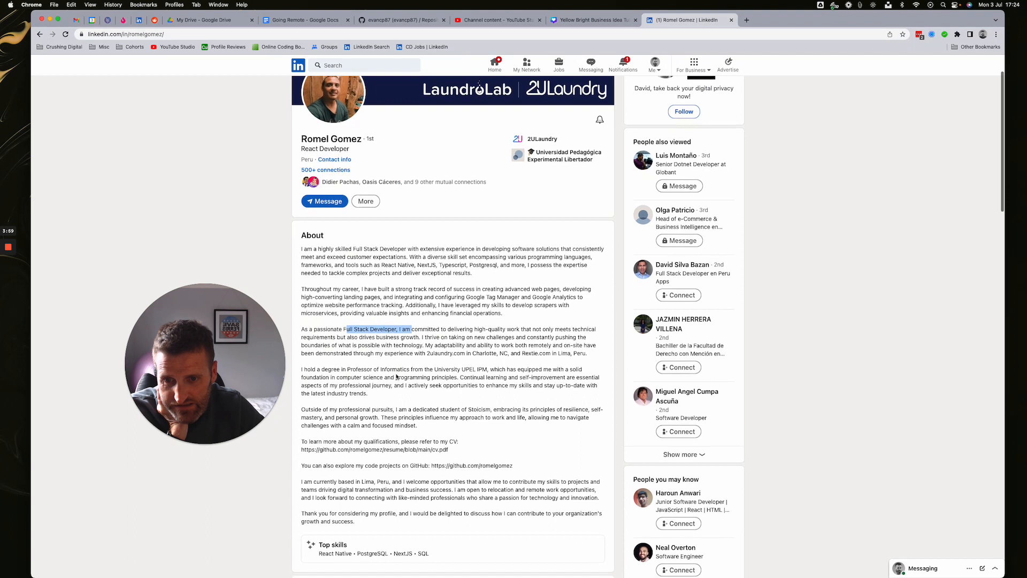
scroll("down", 3)
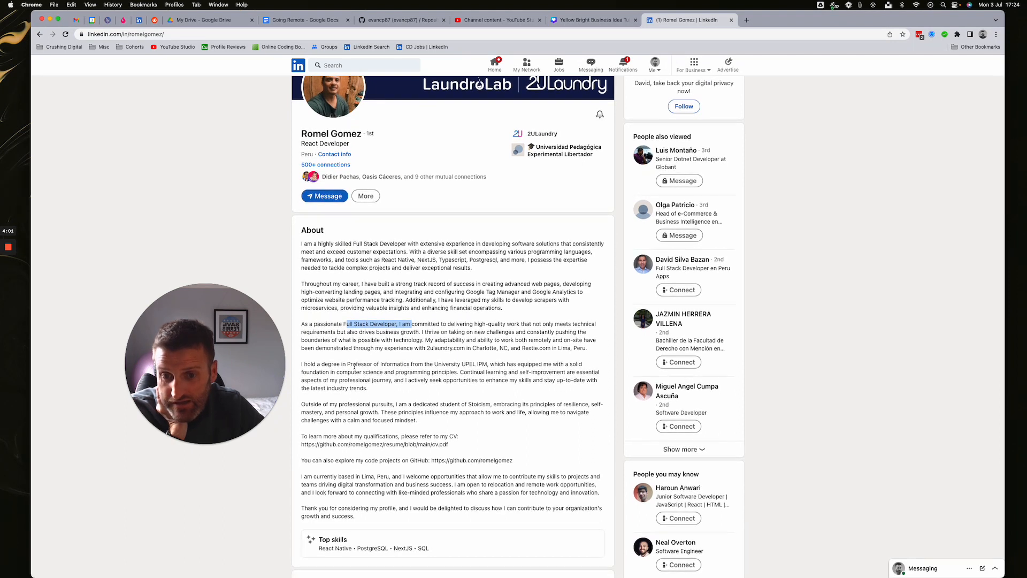
left_click_drag(351, 364, 435, 364)
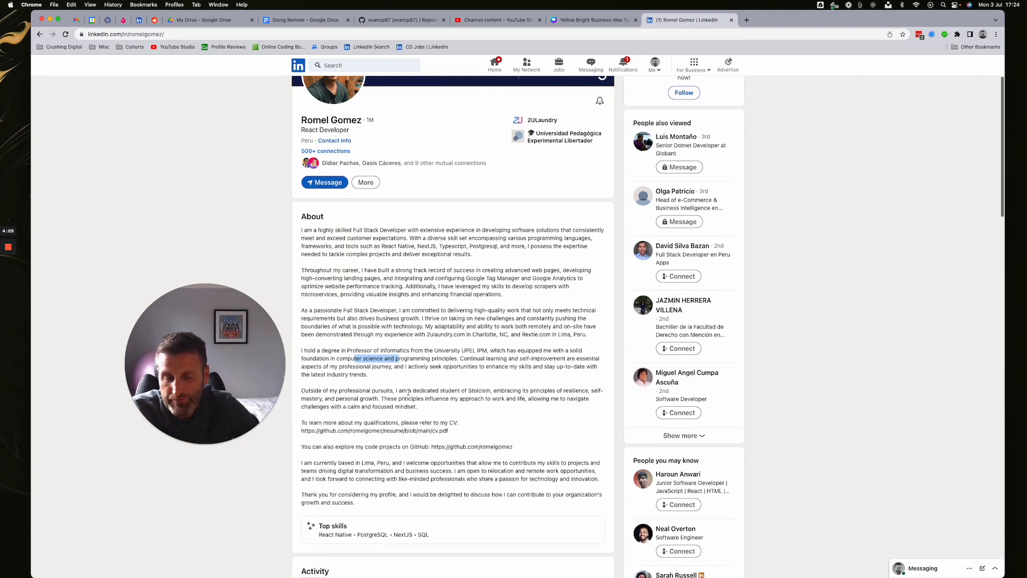
Scroll to the CV's GitHub link and open it separately
scroll("down", 3)
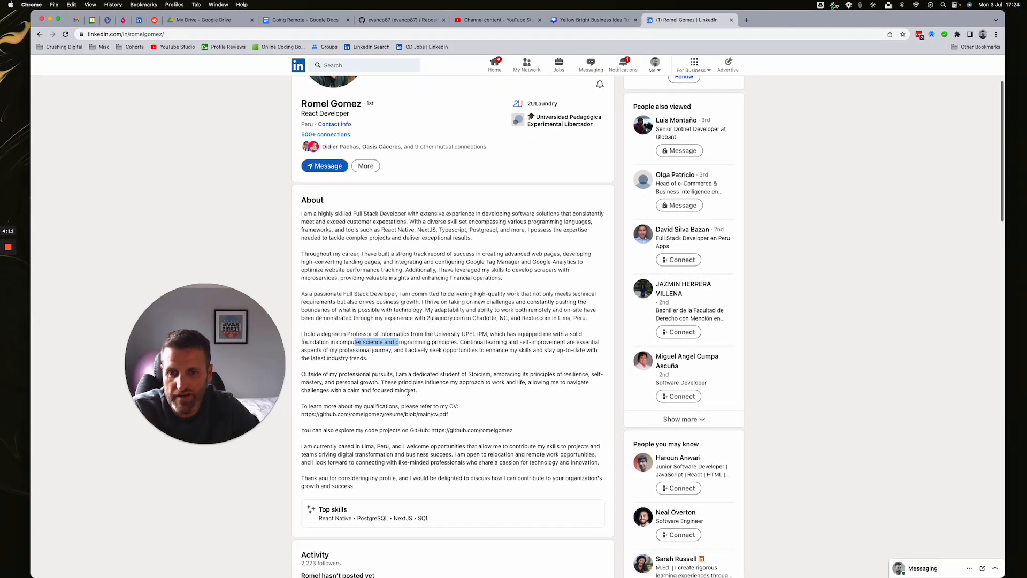
scroll("down", 3)
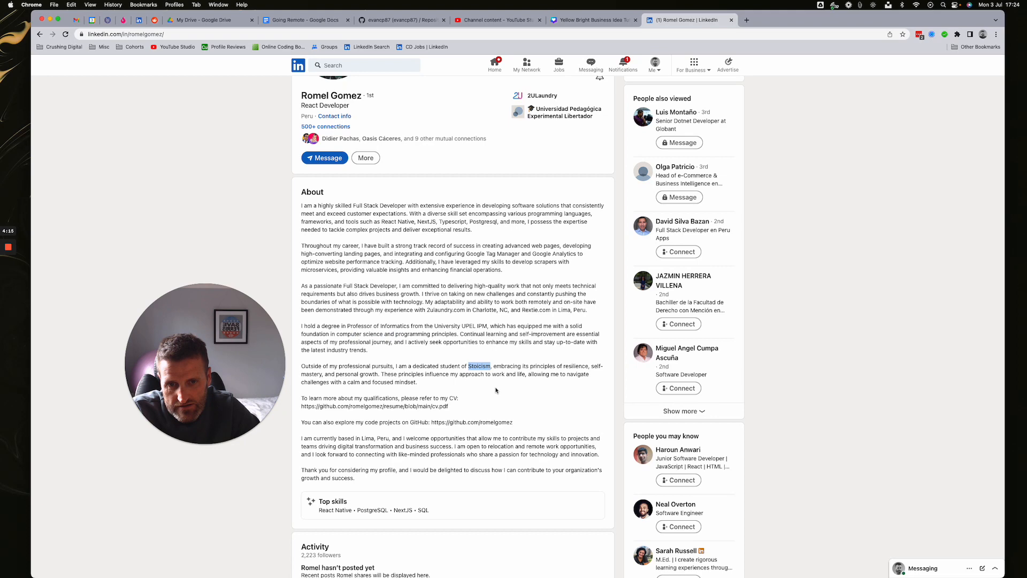
scroll("down", 3)
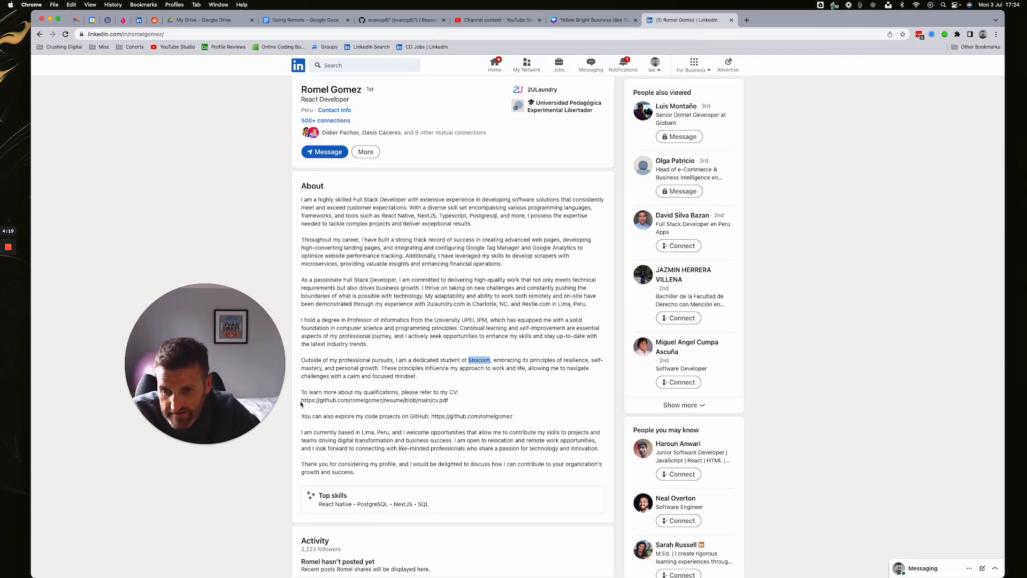
double_click(344, 399)
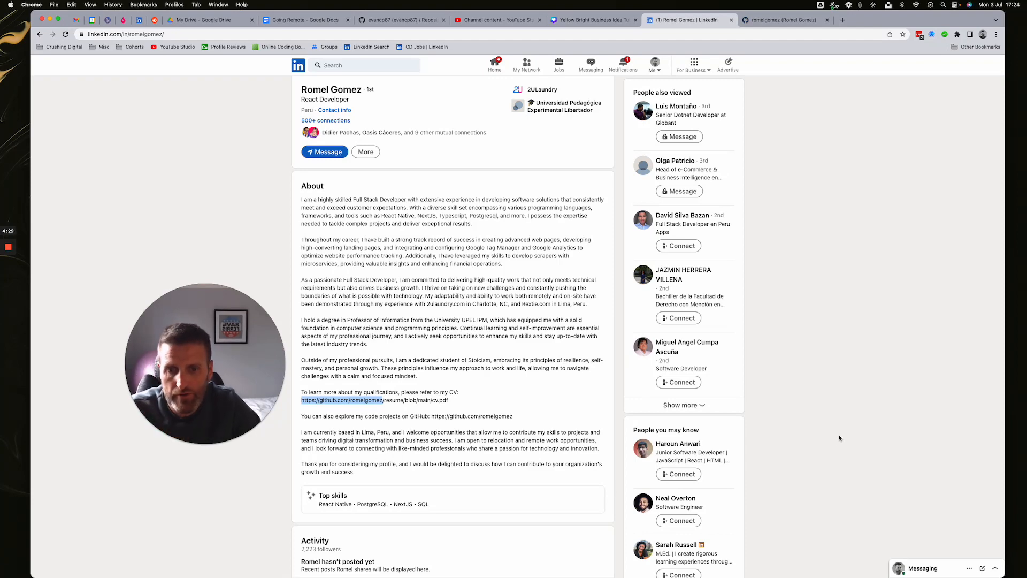
scroll("down", 3)
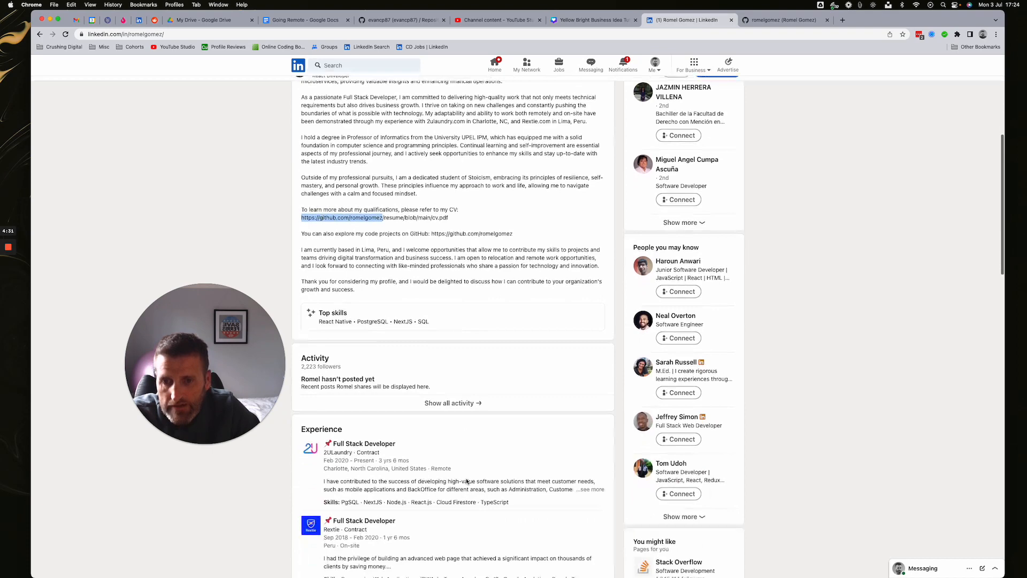
scroll("down", 3)
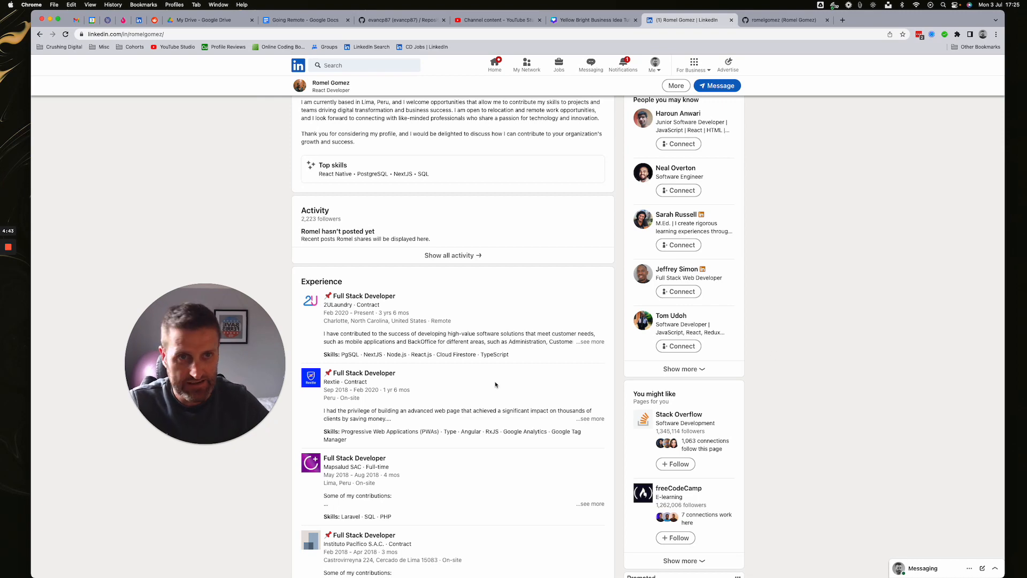
scroll("down", 3)
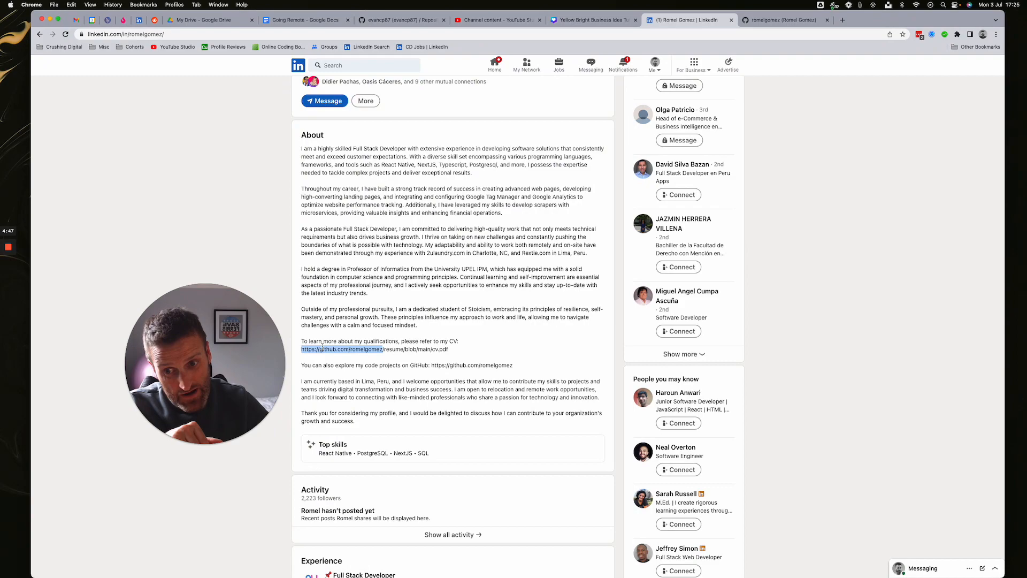
scroll("up", 3)
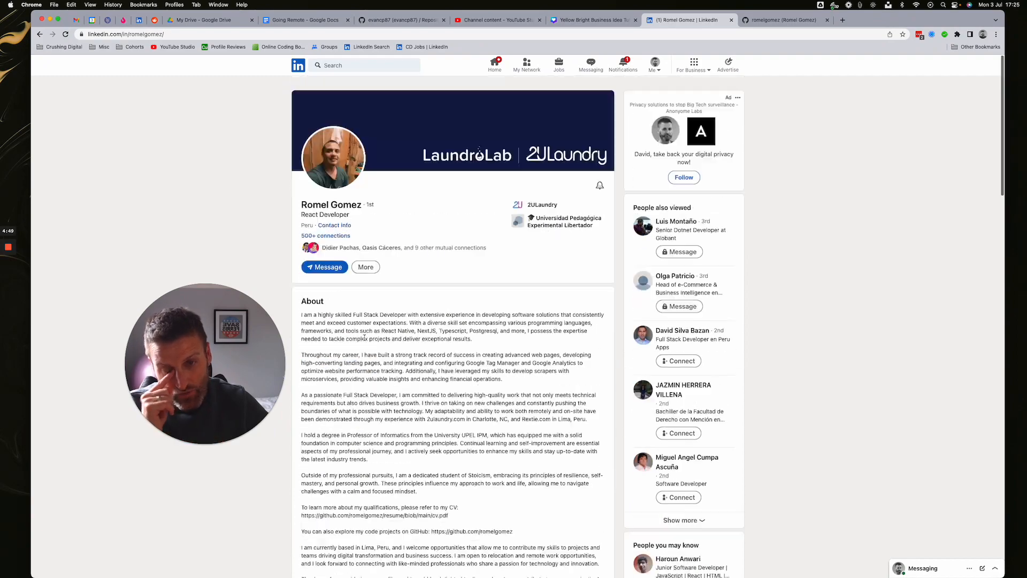
Check and dismiss the contact information, then scroll to the About, Top skills and Activity sections
left_click(334, 225)
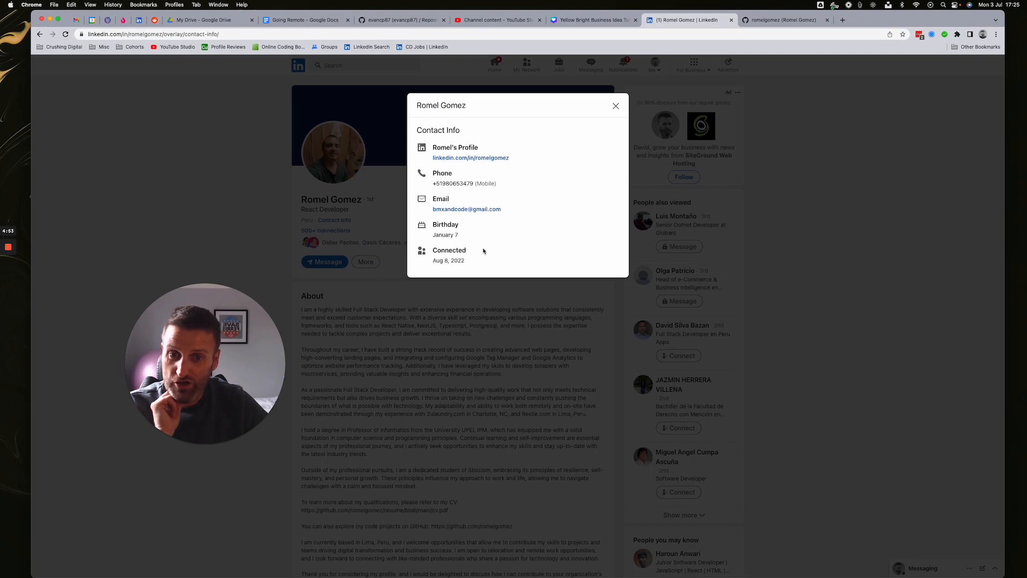
left_click(615, 106)
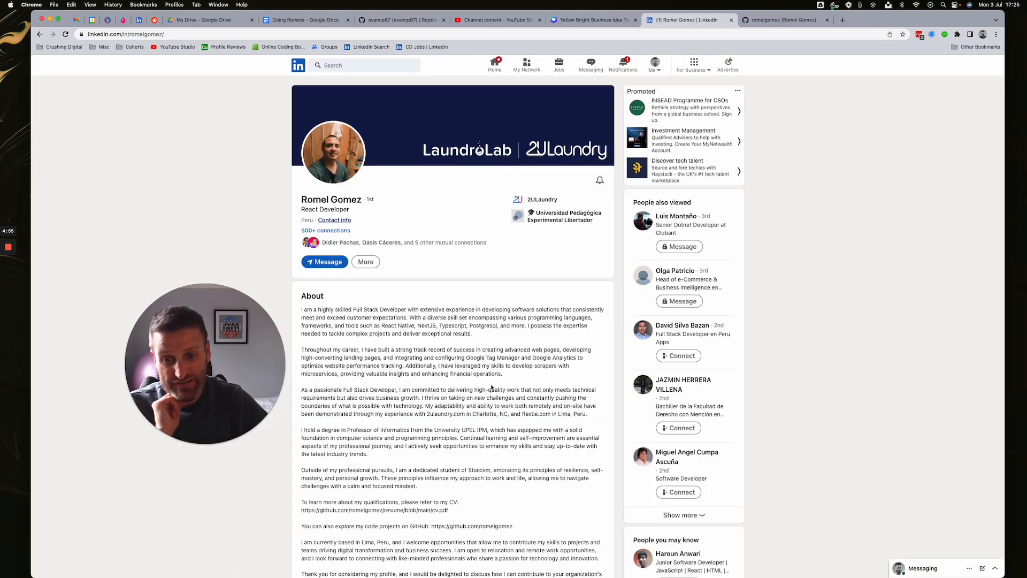
scroll("down", 3)
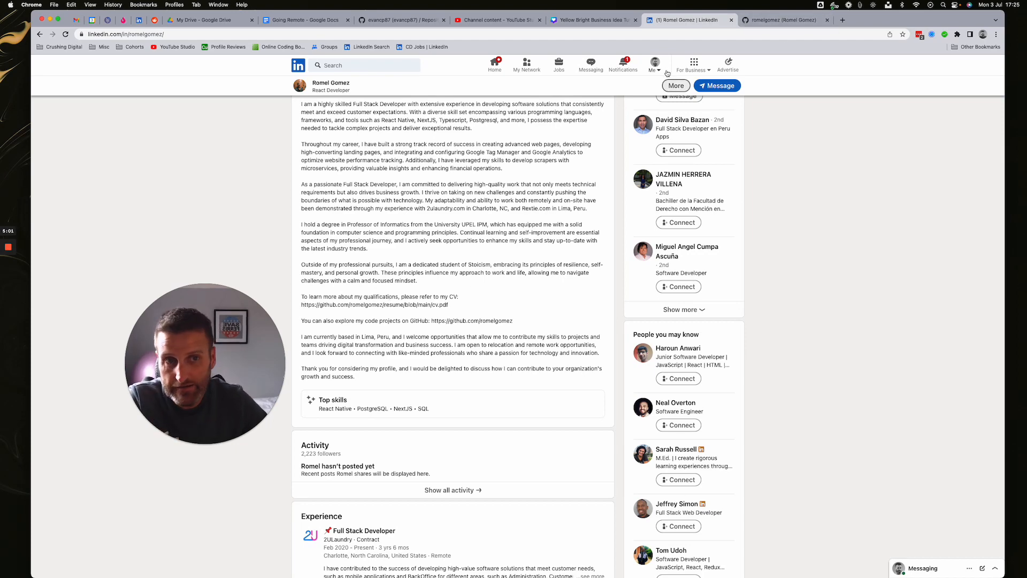
Scroll down to the Experience section listing the Full Stack Developer roles
scroll("down", 3)
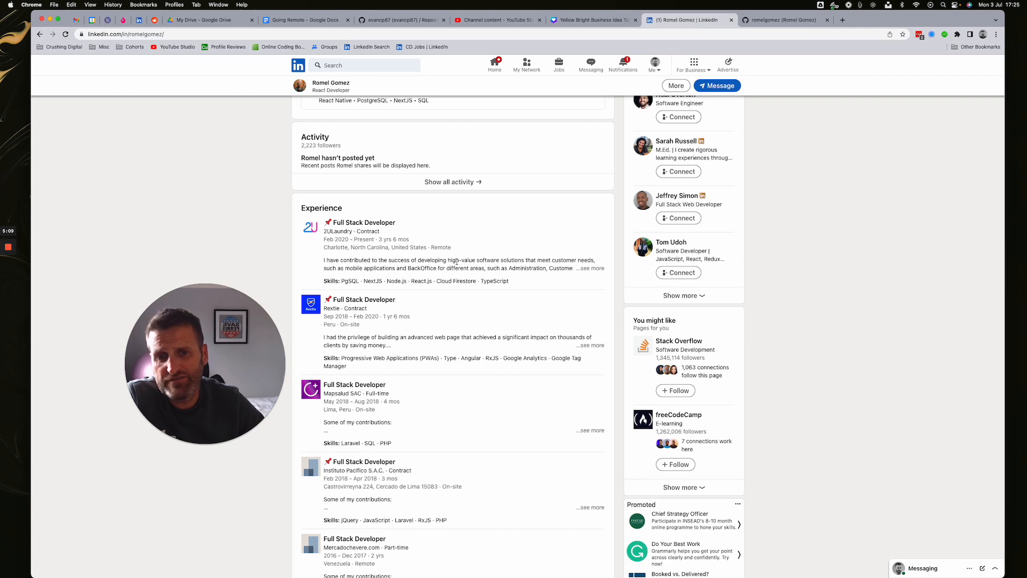
mouse_move(523, 290)
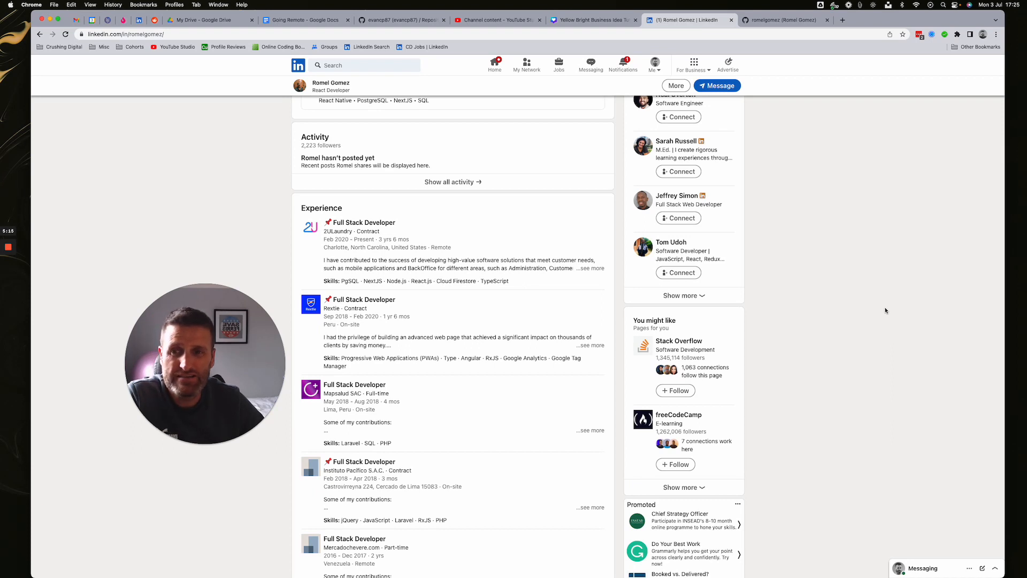
mouse_move(851, 295)
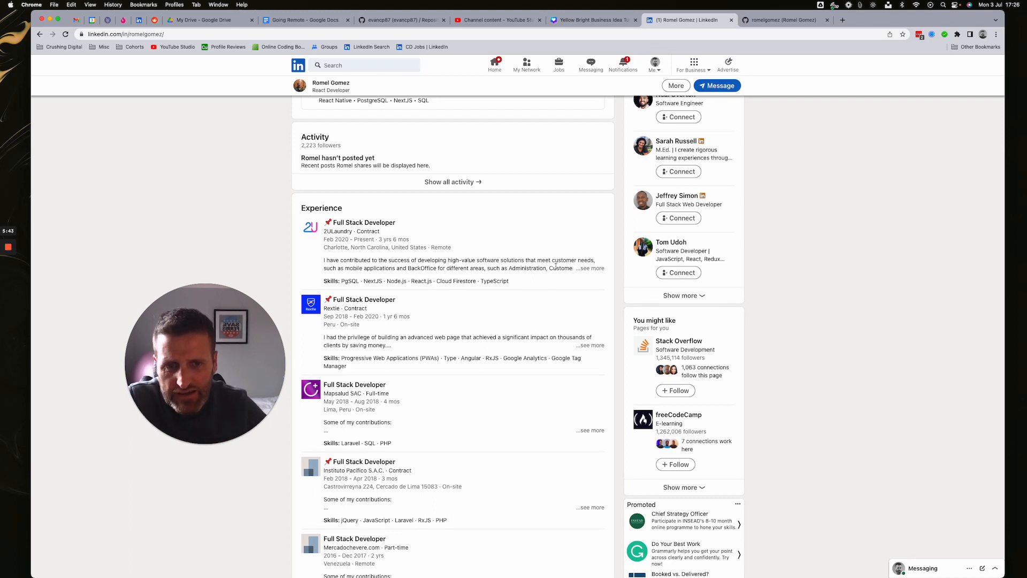
double_click(349, 281)
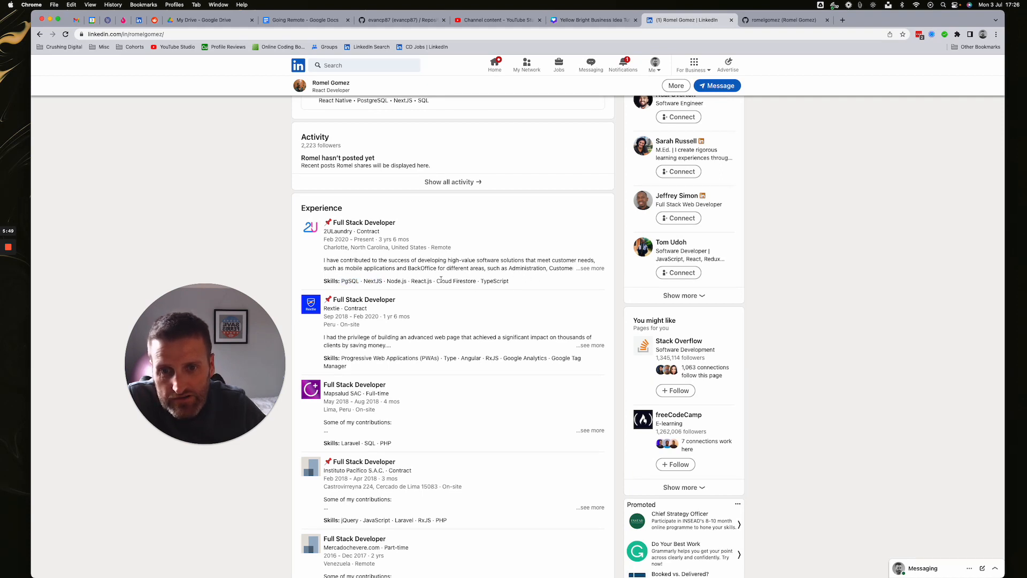
Expand the 2ULaundry job's full description and highlight parts of it
left_click(591, 268)
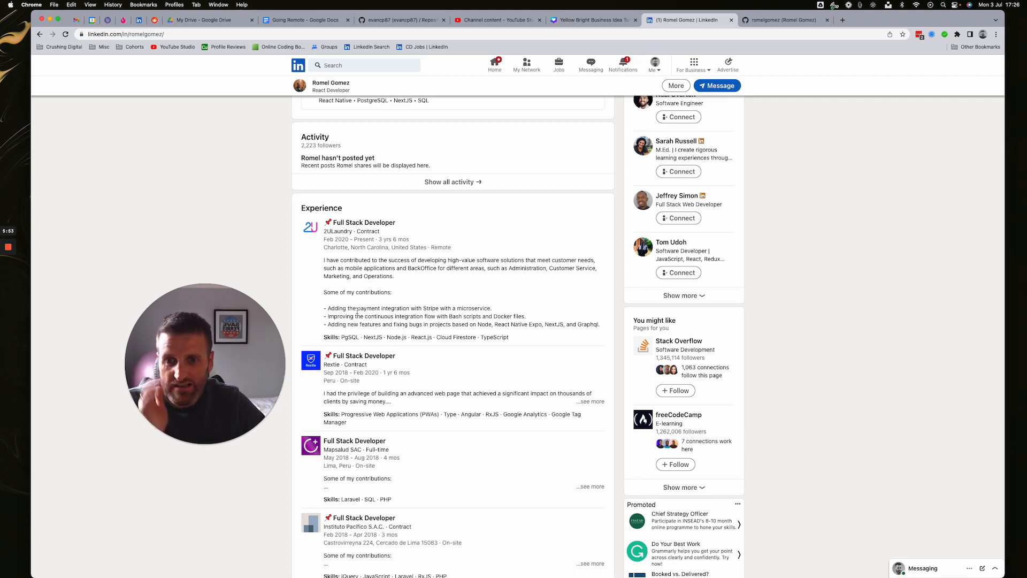
left_click_drag(424, 308, 479, 308)
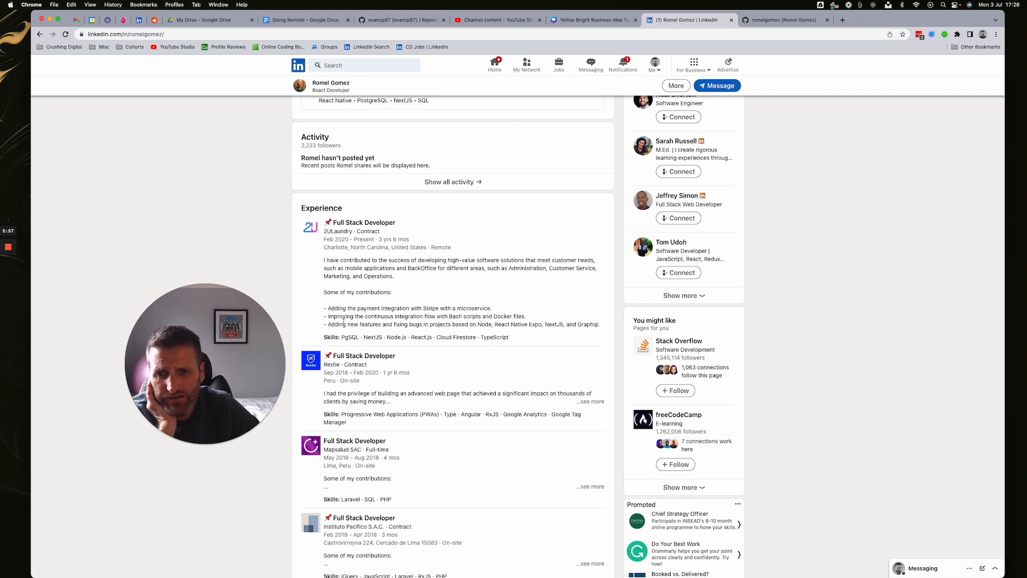
left_click_drag(343, 316, 463, 316)
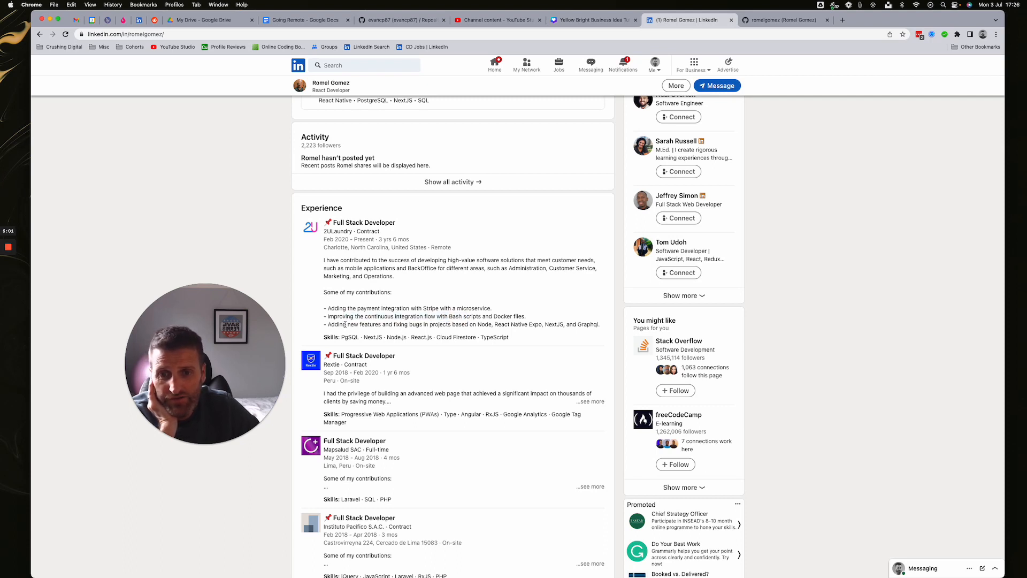
scroll("down", 3)
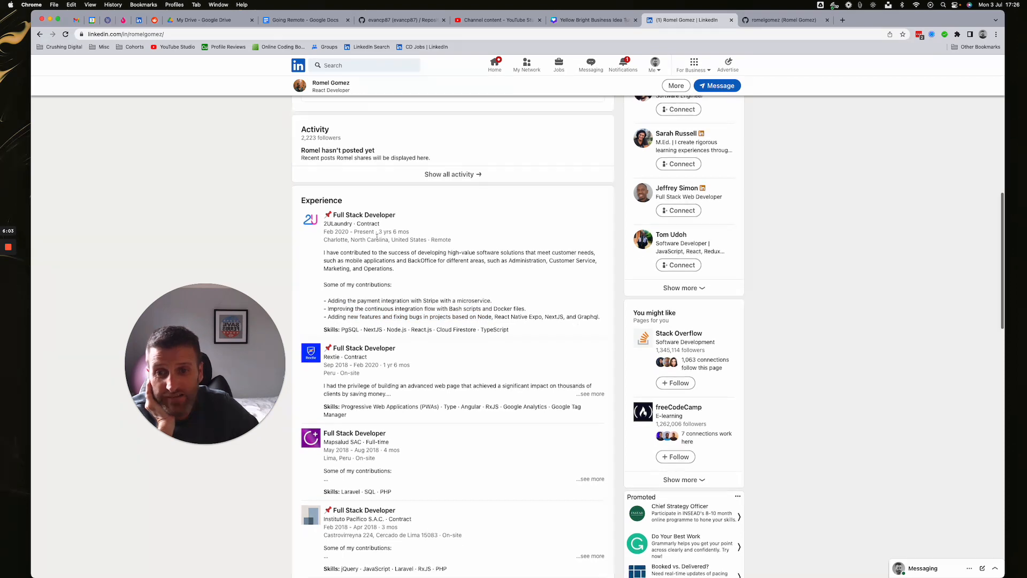
scroll("down", 3)
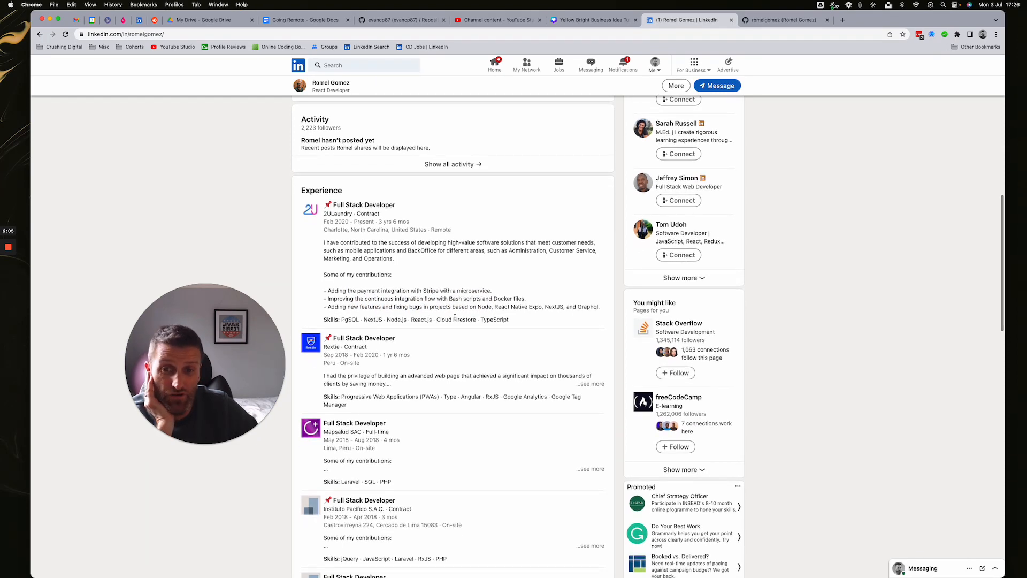
scroll("down", 3)
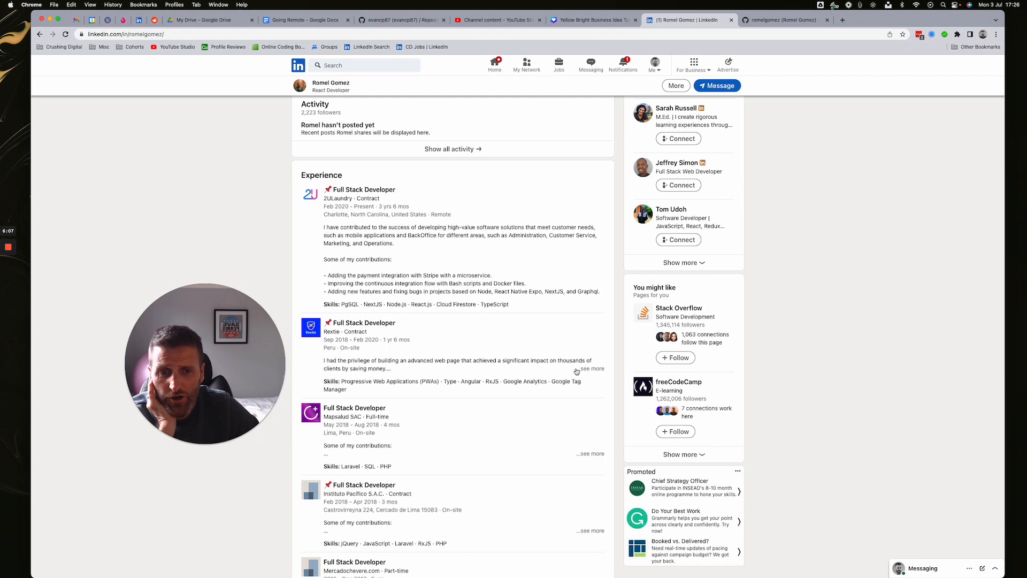
Expand the Rexite job and highlight its Laravel PHP landing pages contribution
left_click(594, 368)
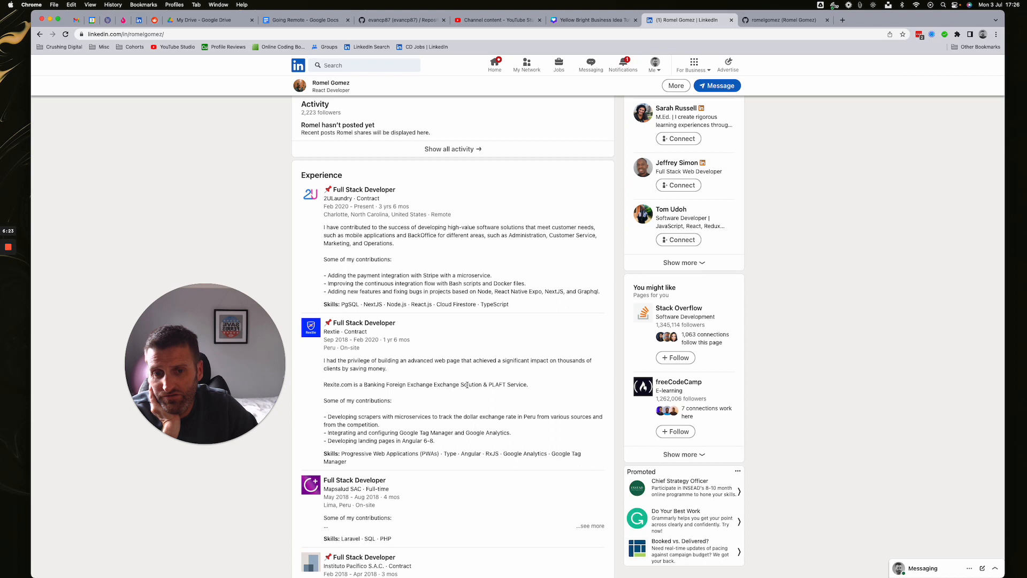
mouse_move(389, 424)
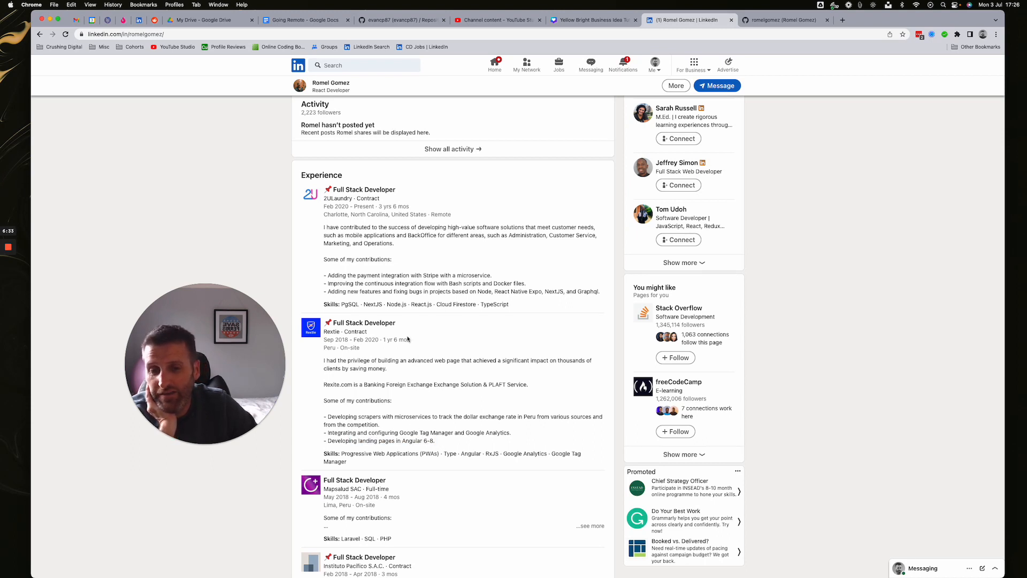
scroll("down", 3)
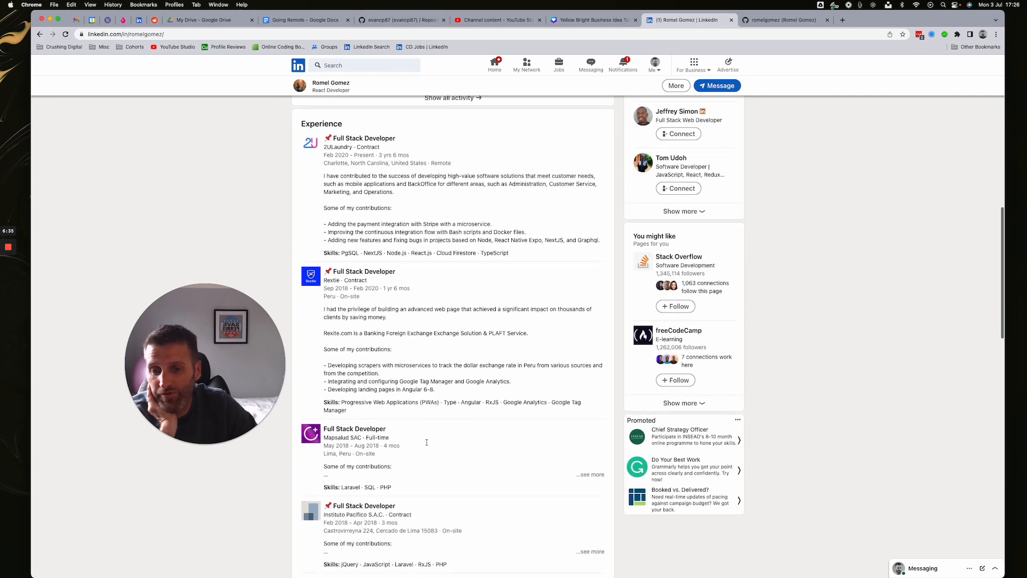
scroll("down", 3)
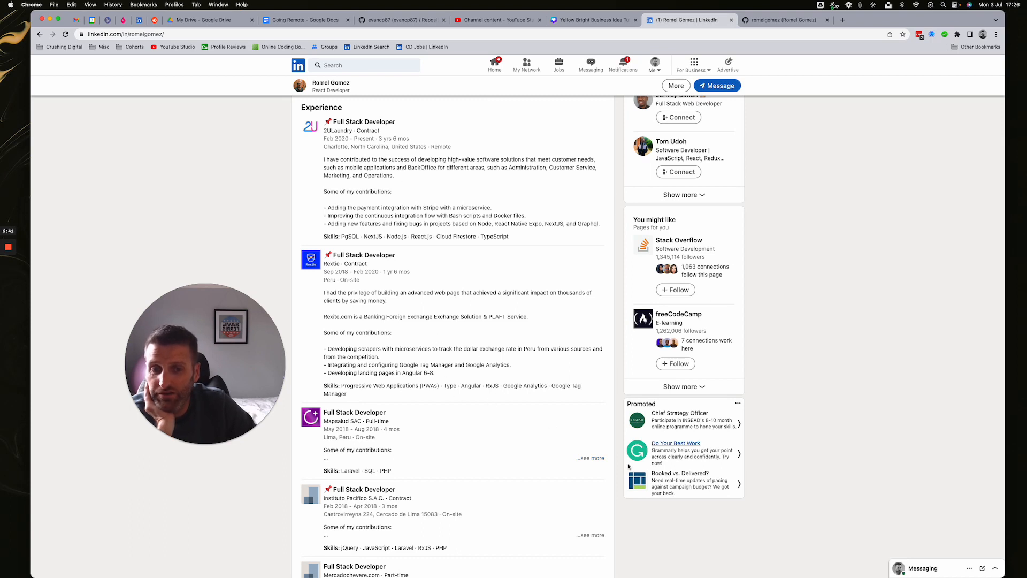
scroll("down", 3)
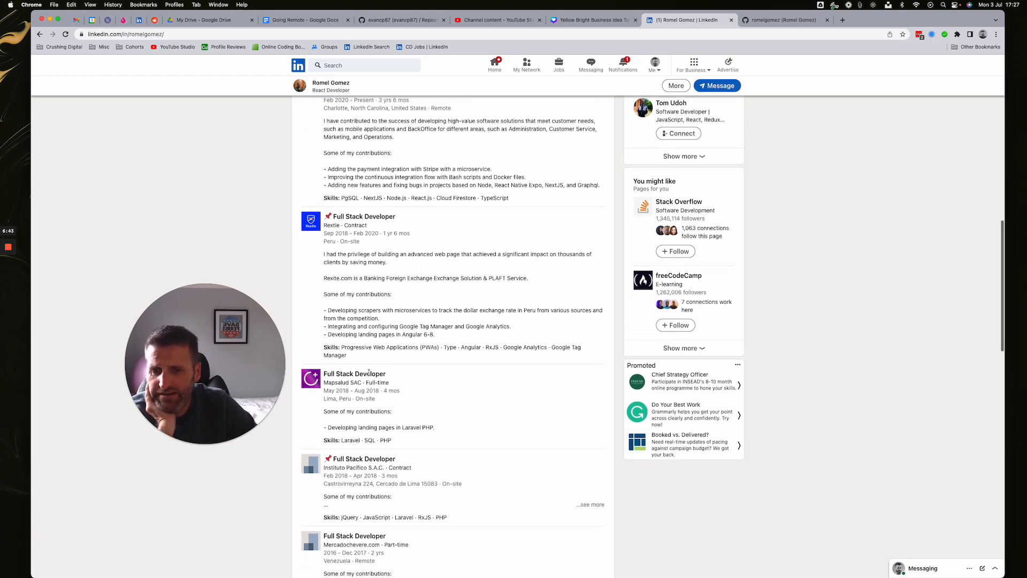
mouse_move(447, 430)
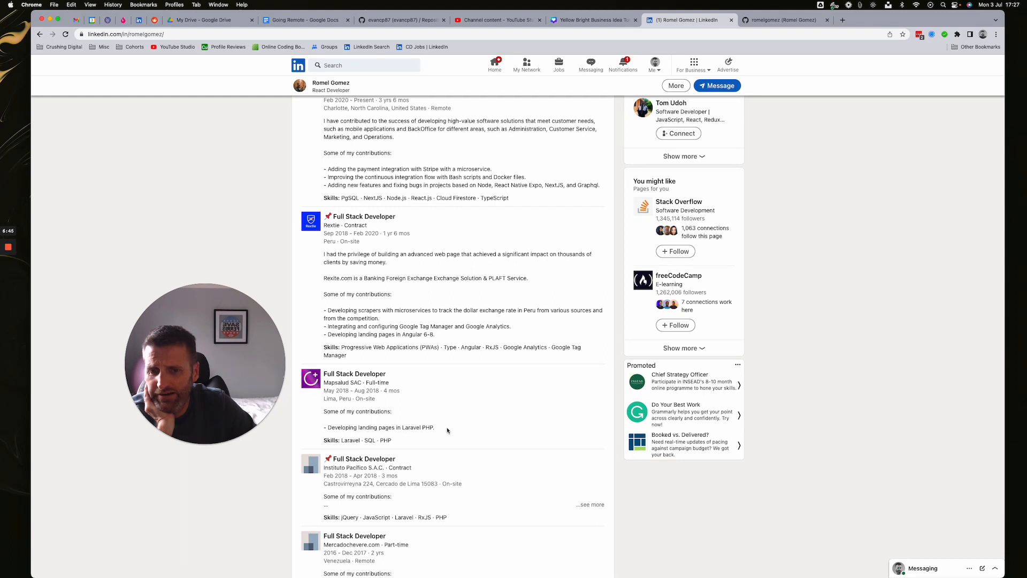
mouse_move(359, 407)
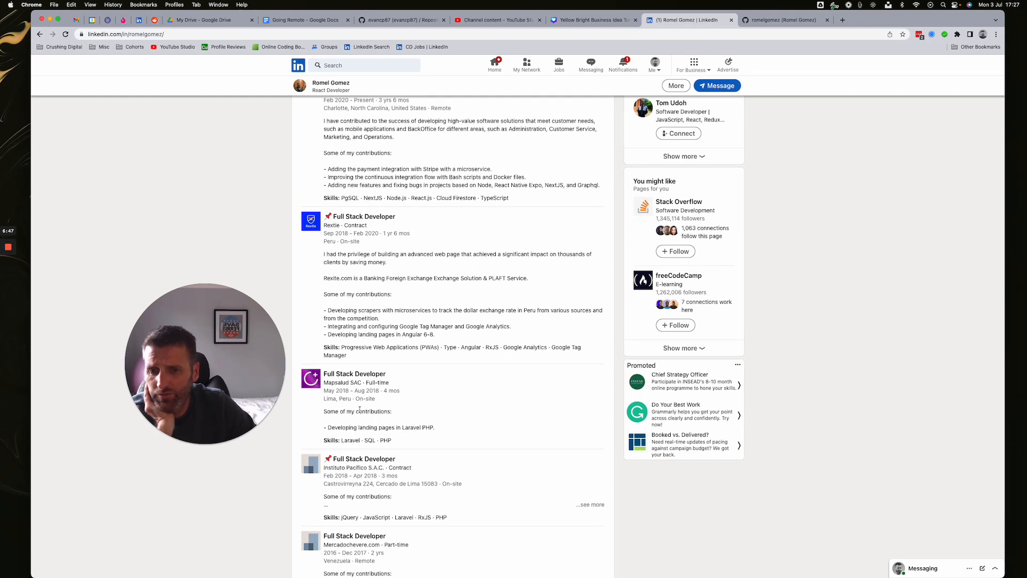
left_click_drag(341, 427, 432, 427)
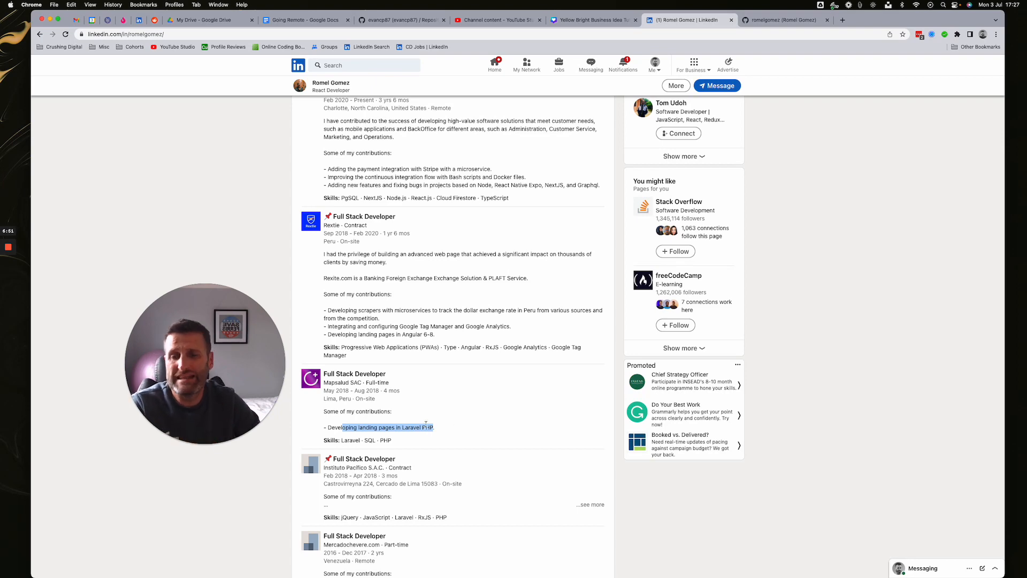
scroll("down", 3)
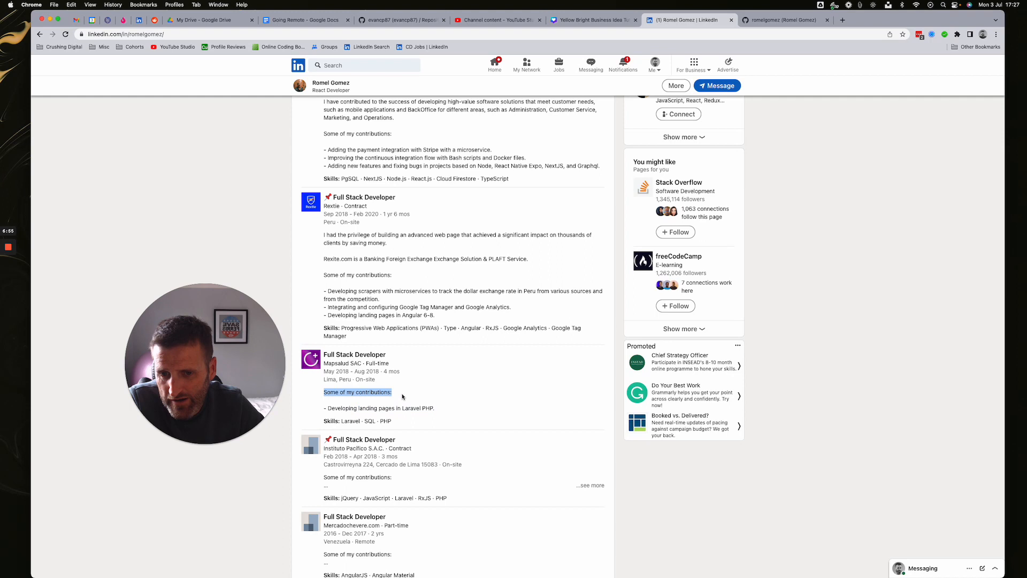
Expand the Mercadochevere.com job's description and read through its contributions
right_click(366, 492)
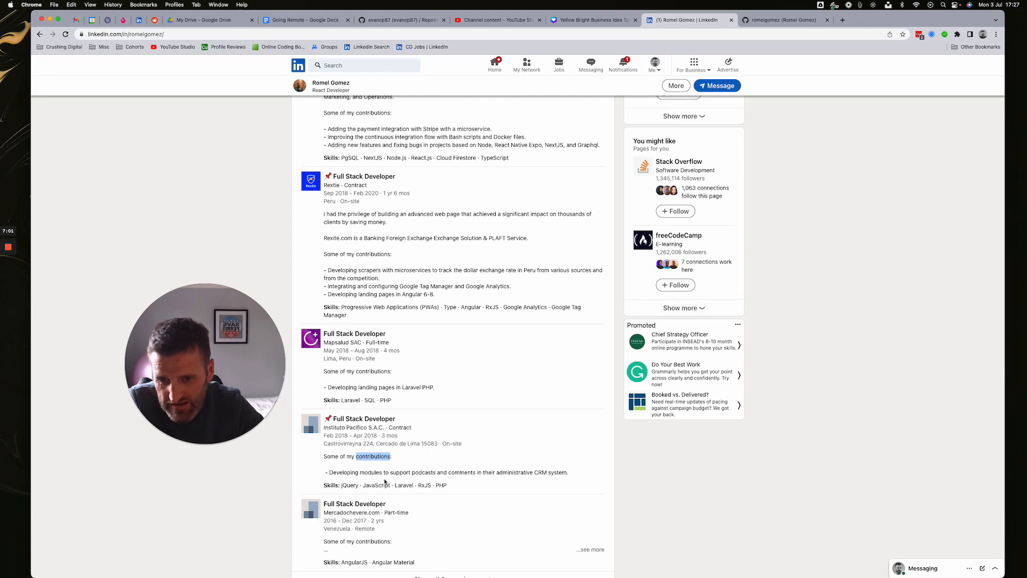
scroll("down", 3)
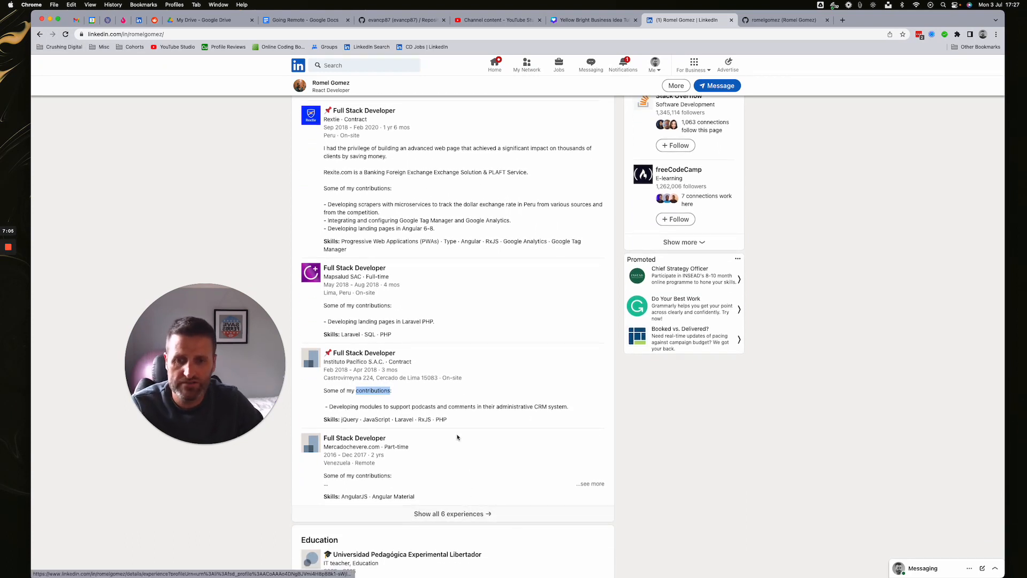
left_click(590, 484)
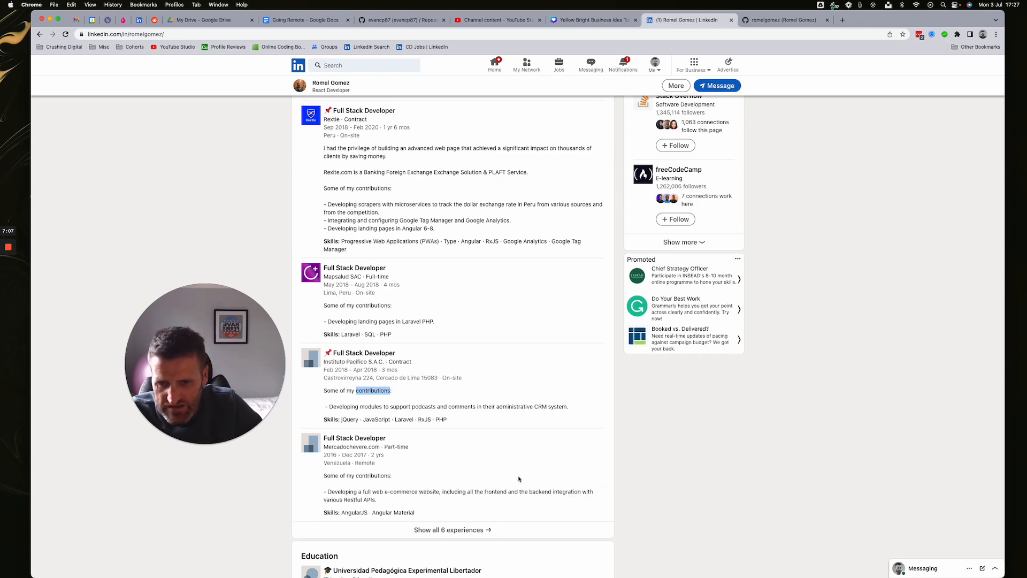
scroll("down", 3)
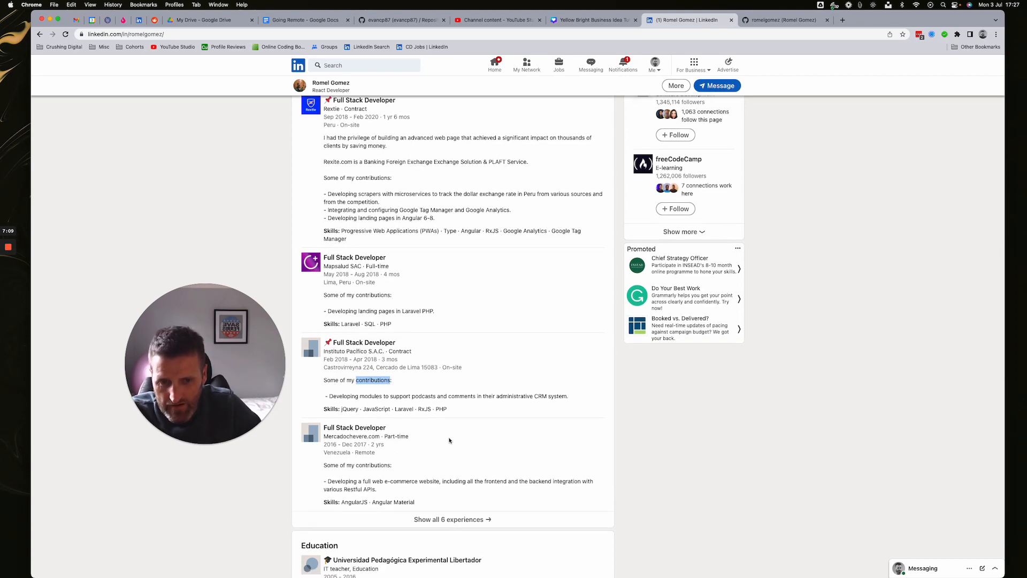
scroll("down", 3)
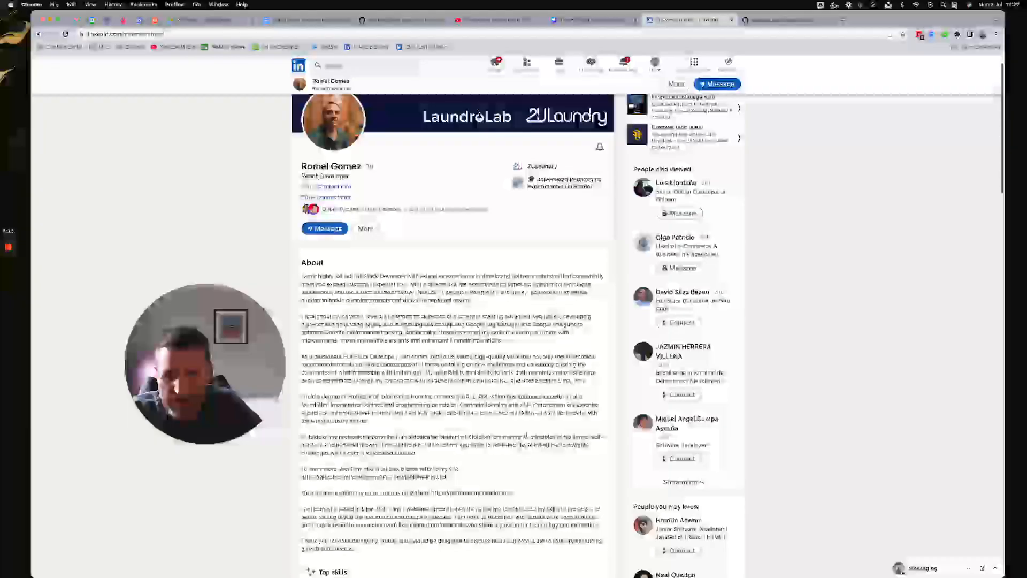
scroll("down", 3)
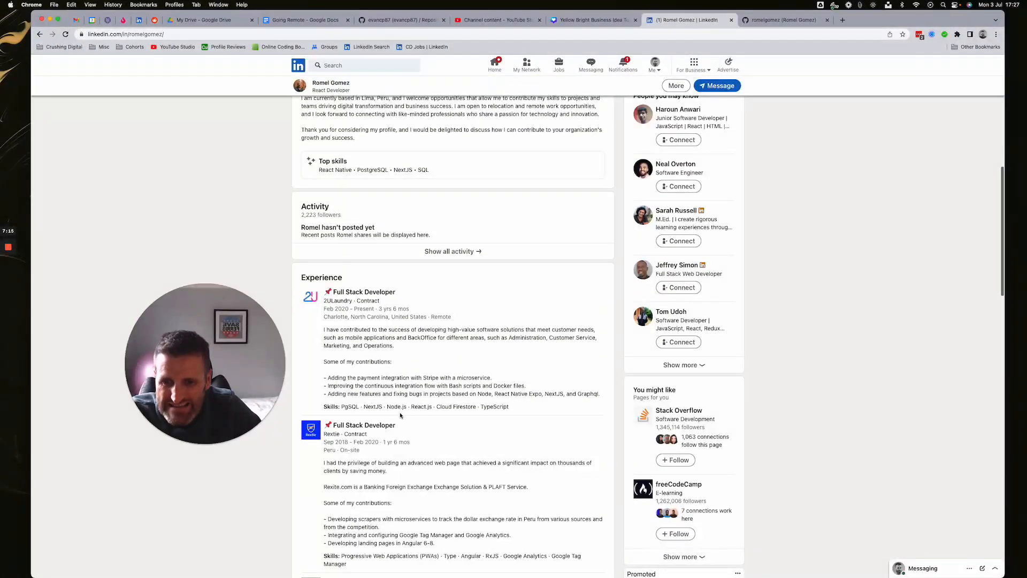
scroll("down", 3)
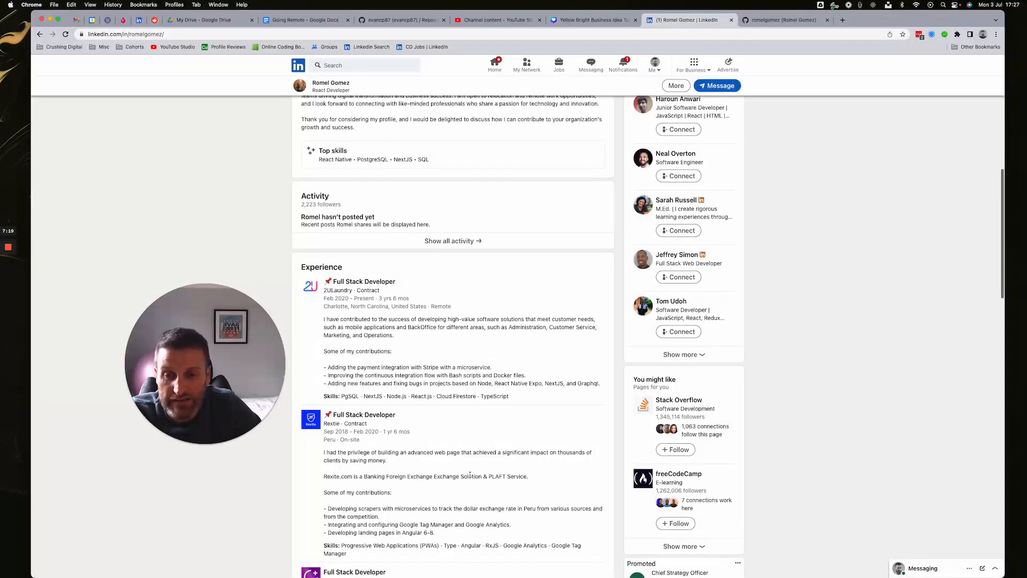
scroll("down", 3)
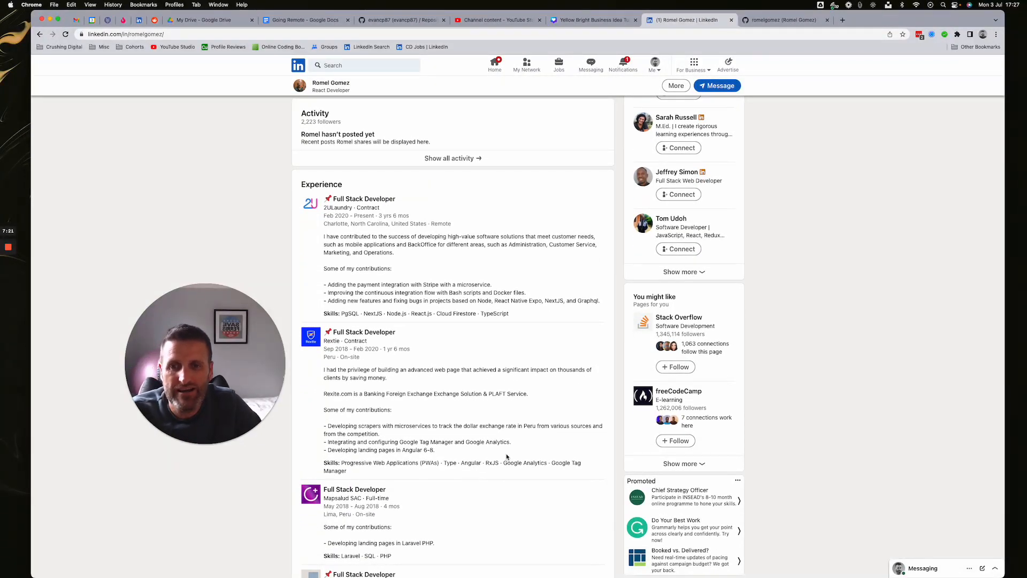
scroll("down", 3)
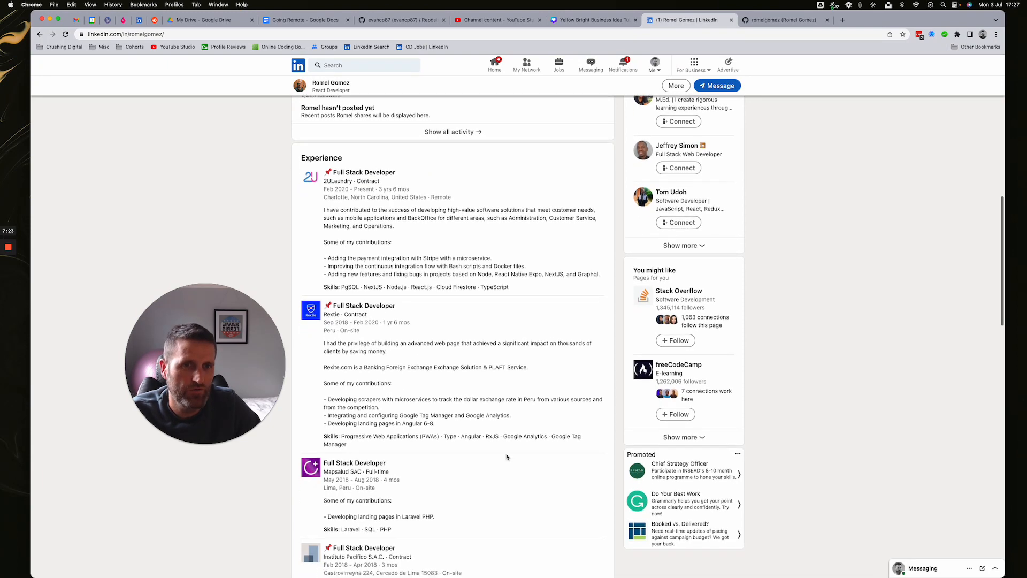
scroll("down", 3)
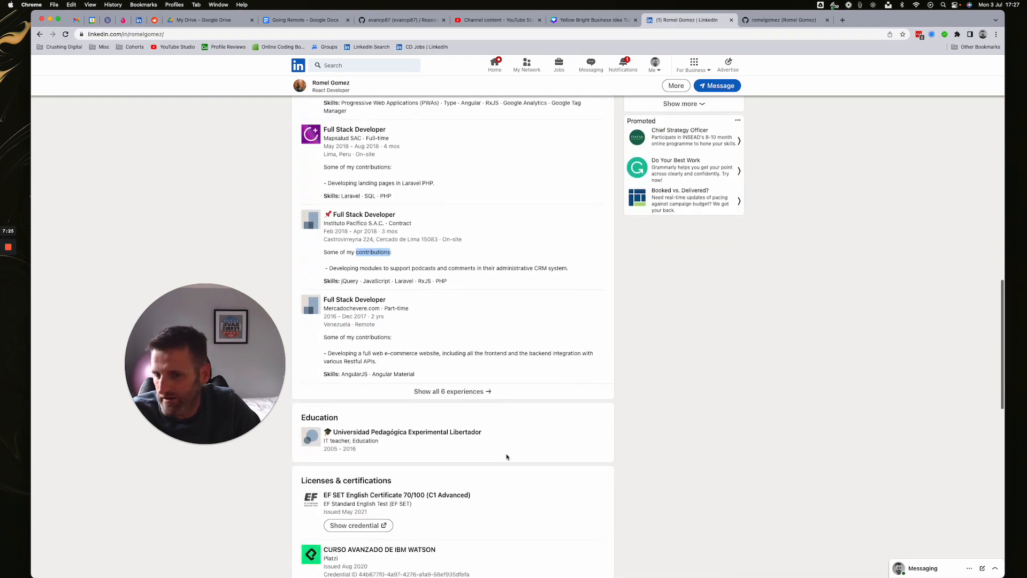
scroll("down", 3)
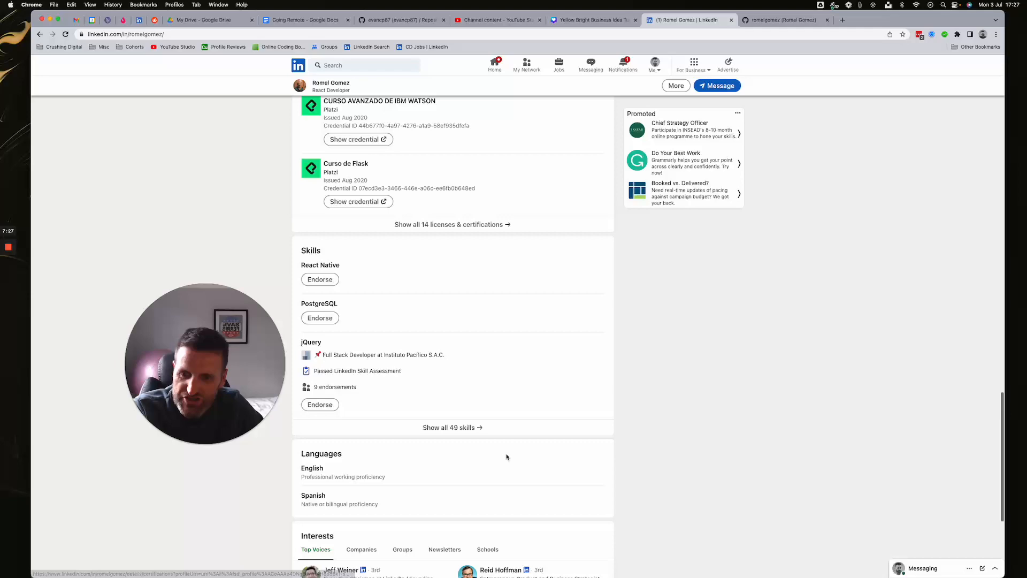
scroll("up", 3)
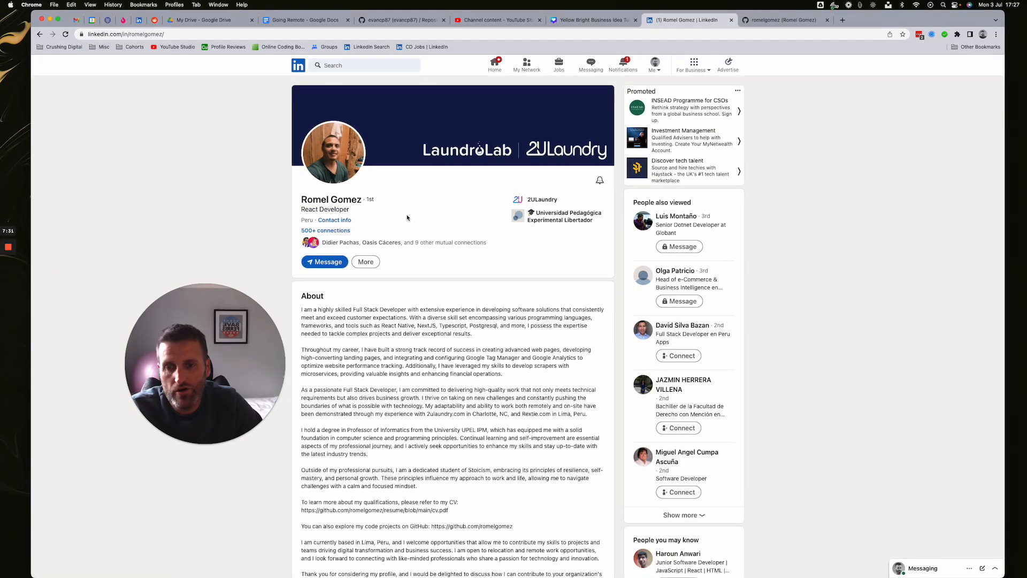
scroll("down", 3)
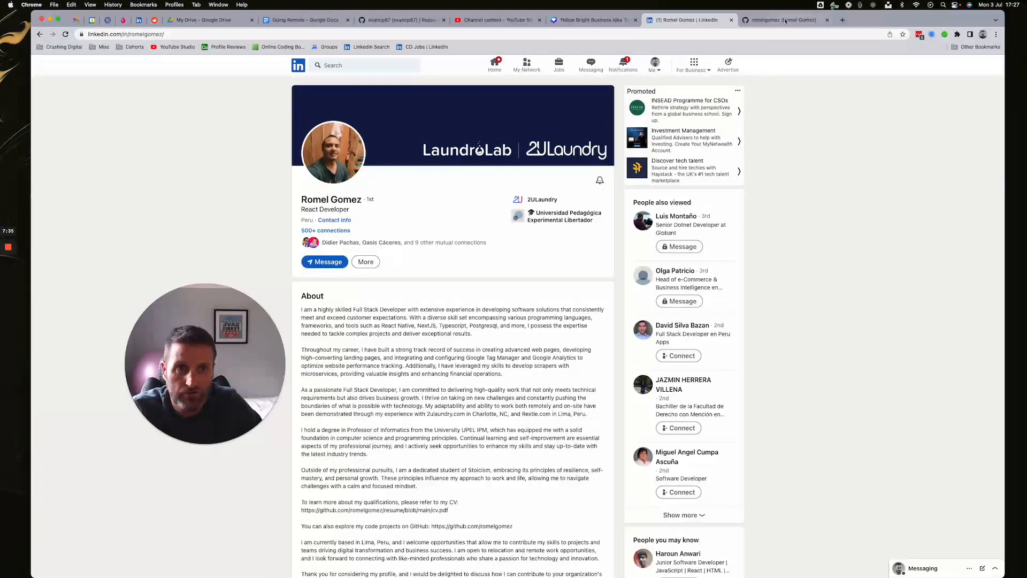
Switch to GitHub, highlight the README technologies, and scroll through popular repositories and contributions
left_click(785, 20)
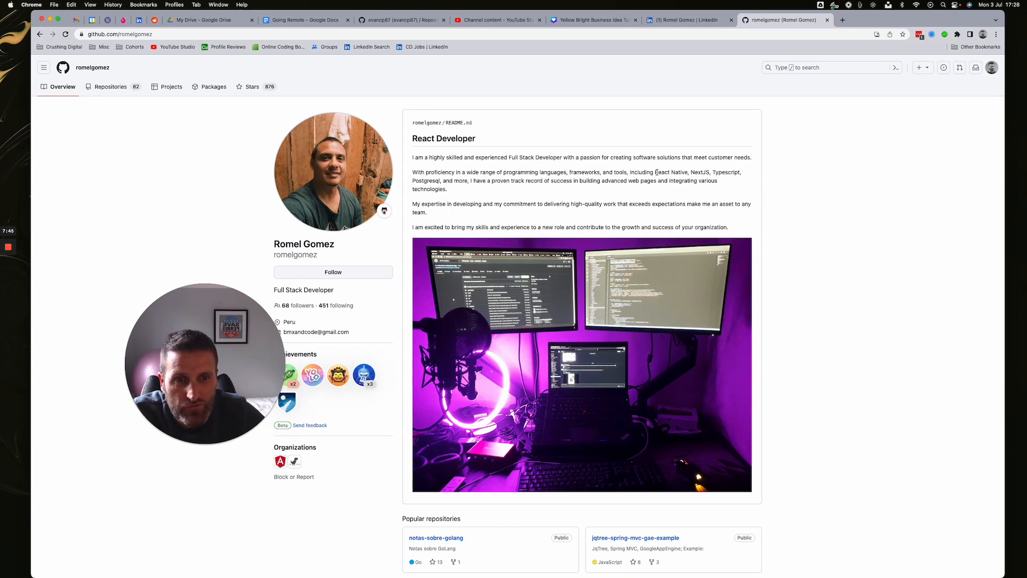
left_click_drag(655, 172, 729, 172)
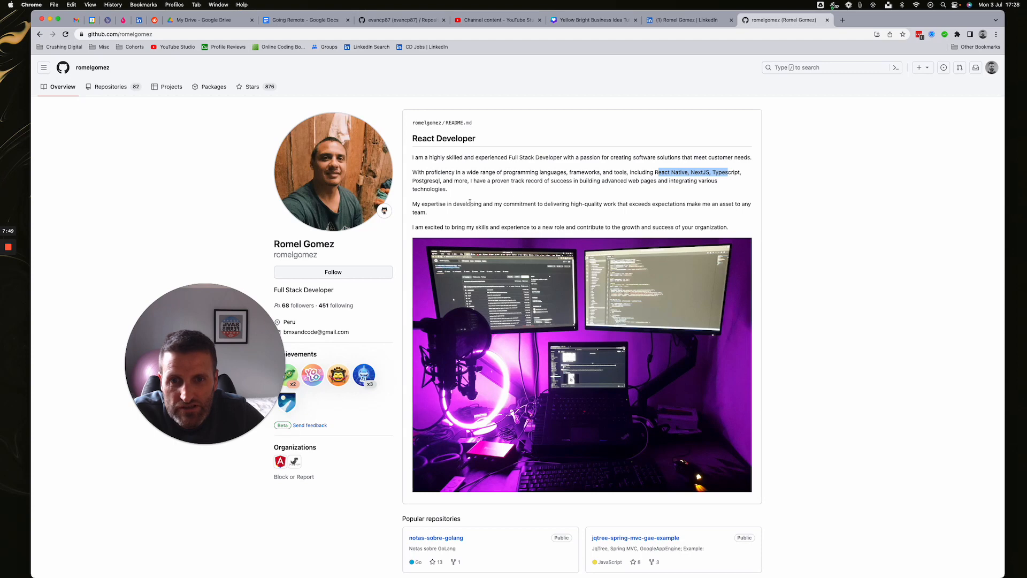
scroll("down", 3)
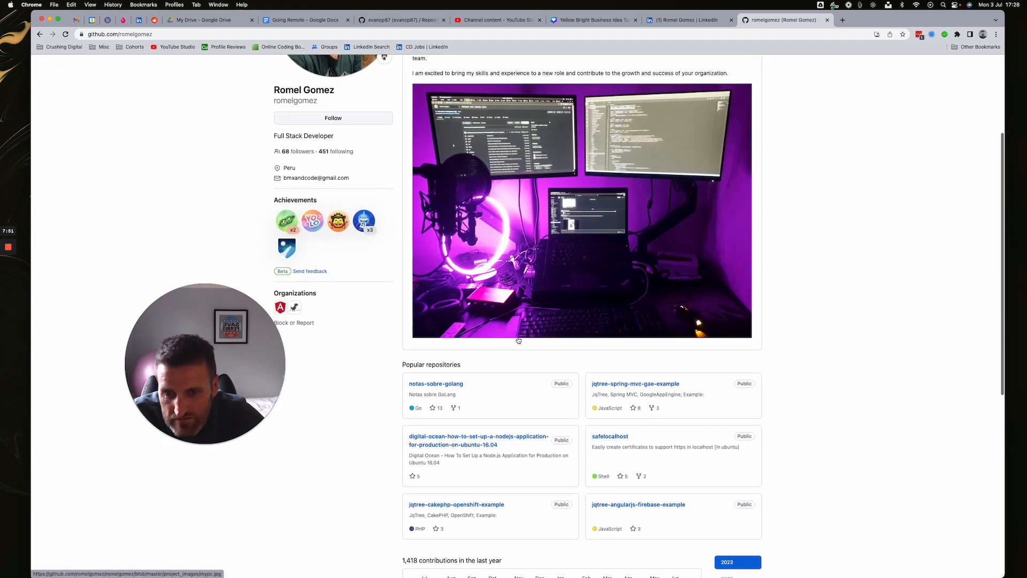
scroll("down", 3)
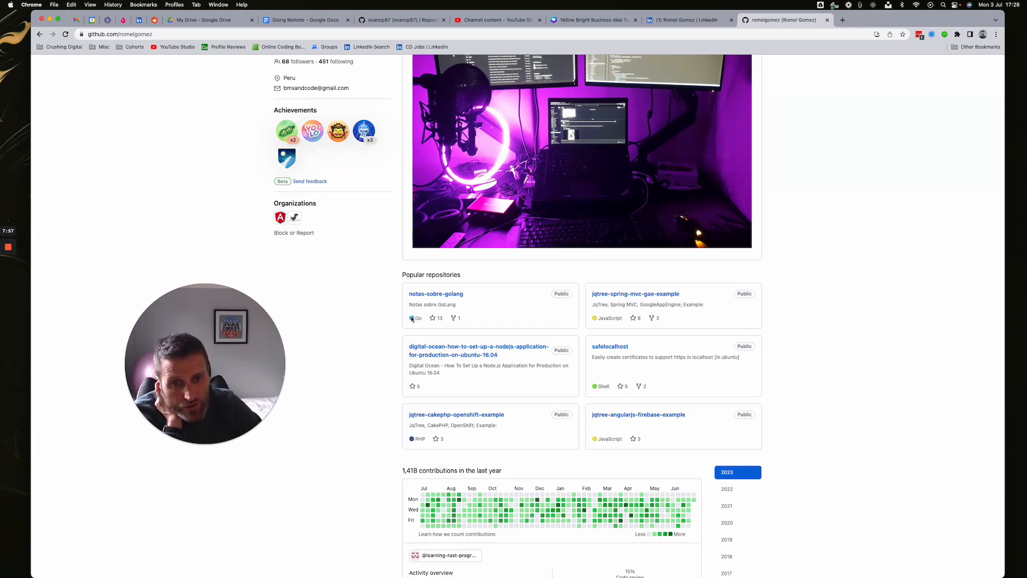
mouse_move(628, 299)
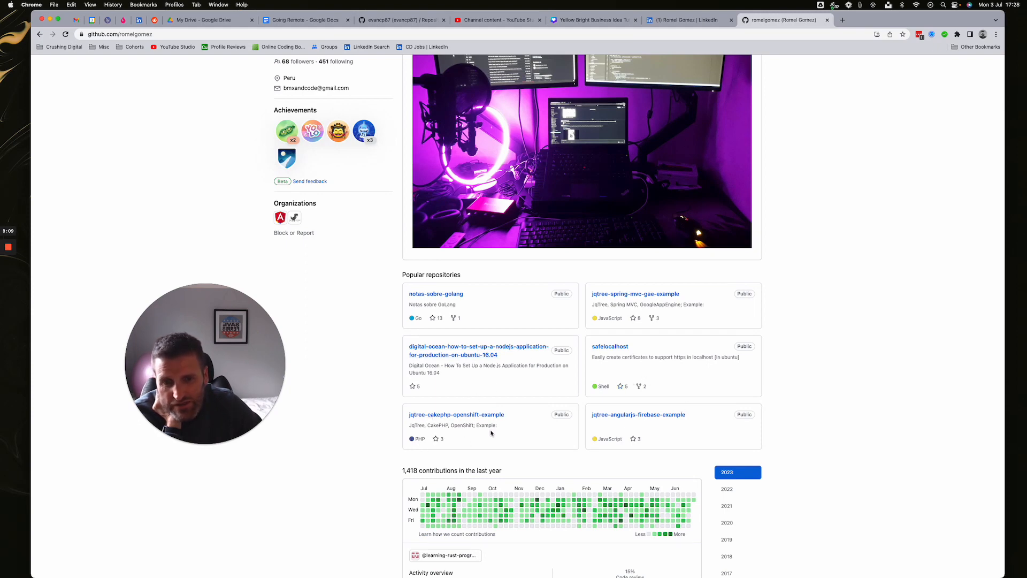
scroll("down", 3)
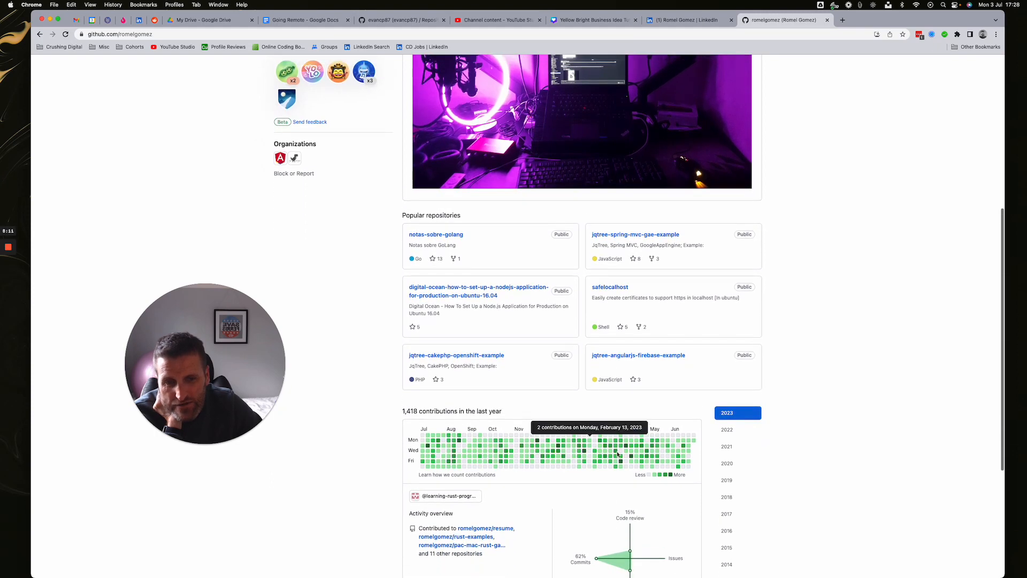
scroll("down", 3)
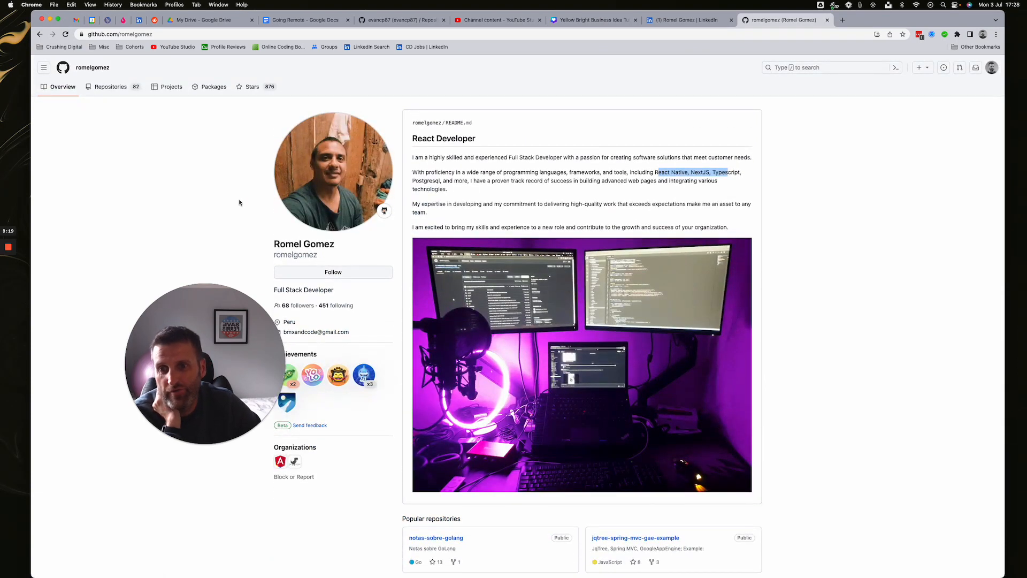
Scroll through the GitHub Repositories list, then return to the LinkedIn profile tab
left_click(111, 87)
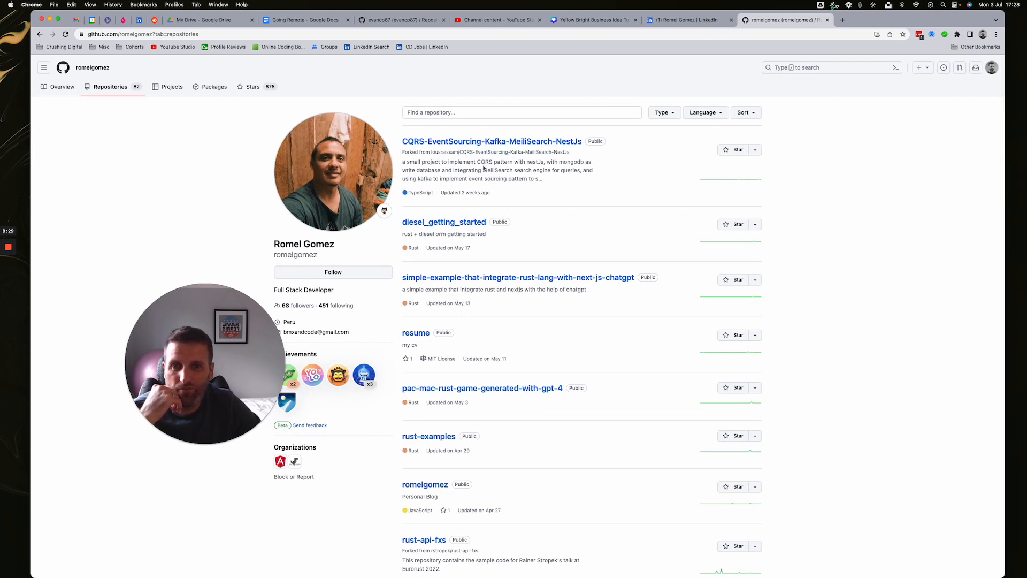
scroll("down", 3)
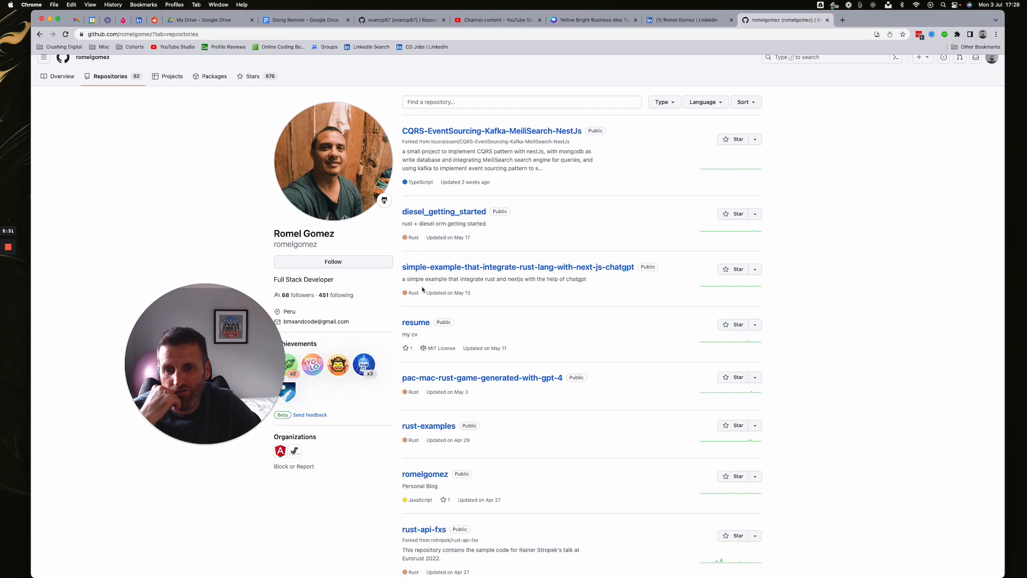
scroll("down", 3)
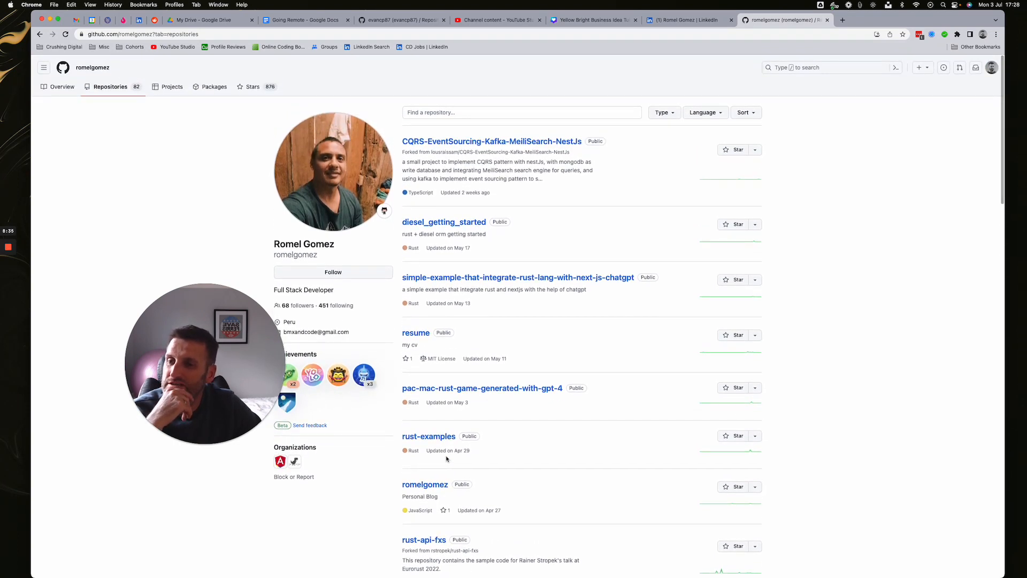
scroll("down", 3)
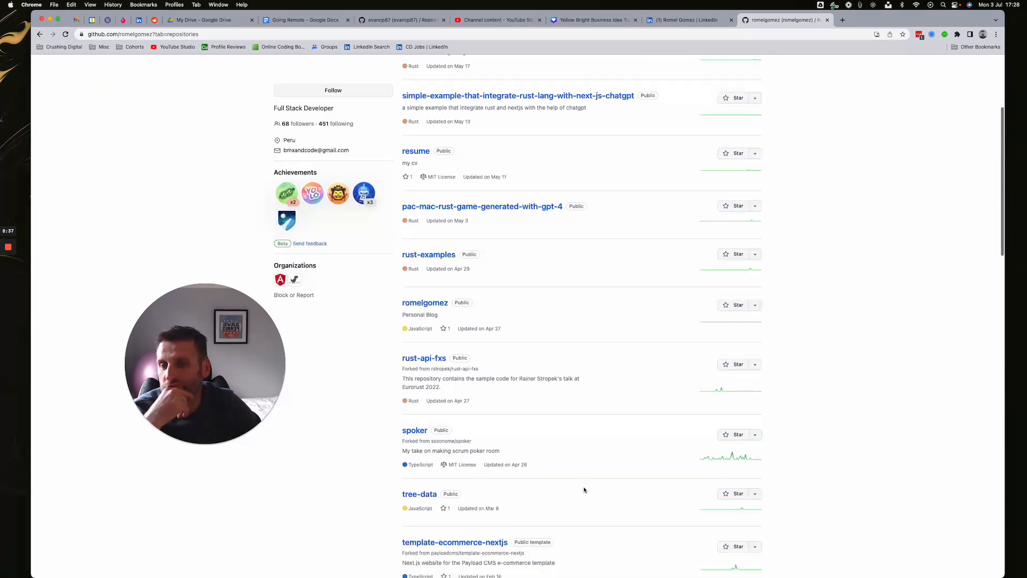
scroll("down", 3)
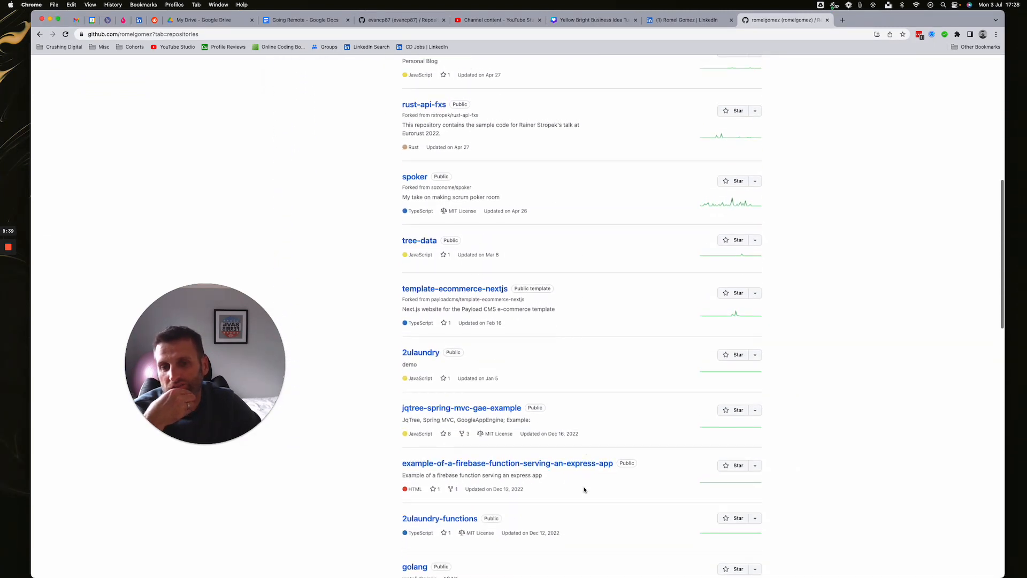
scroll("down", 3)
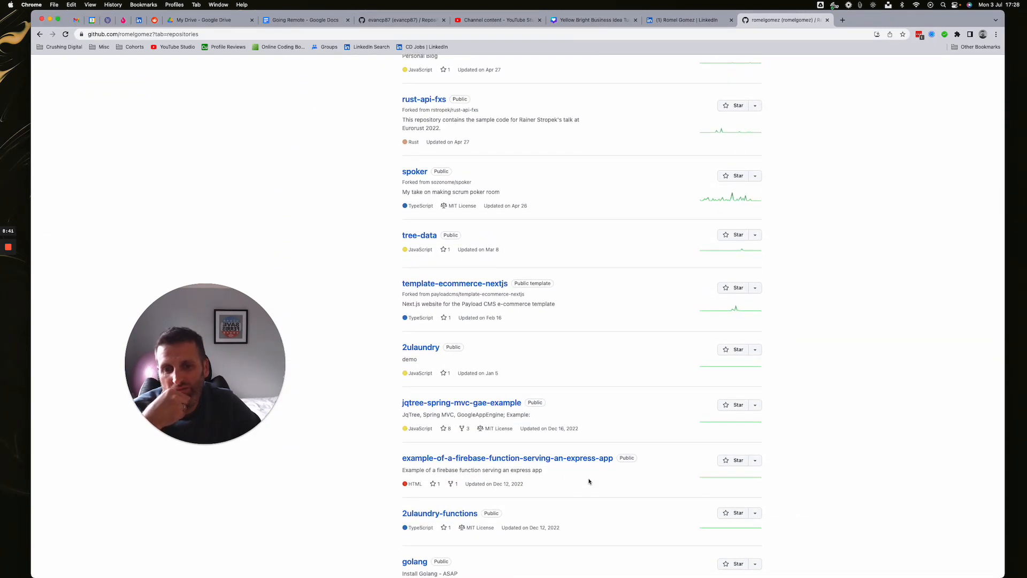
left_click(676, 19)
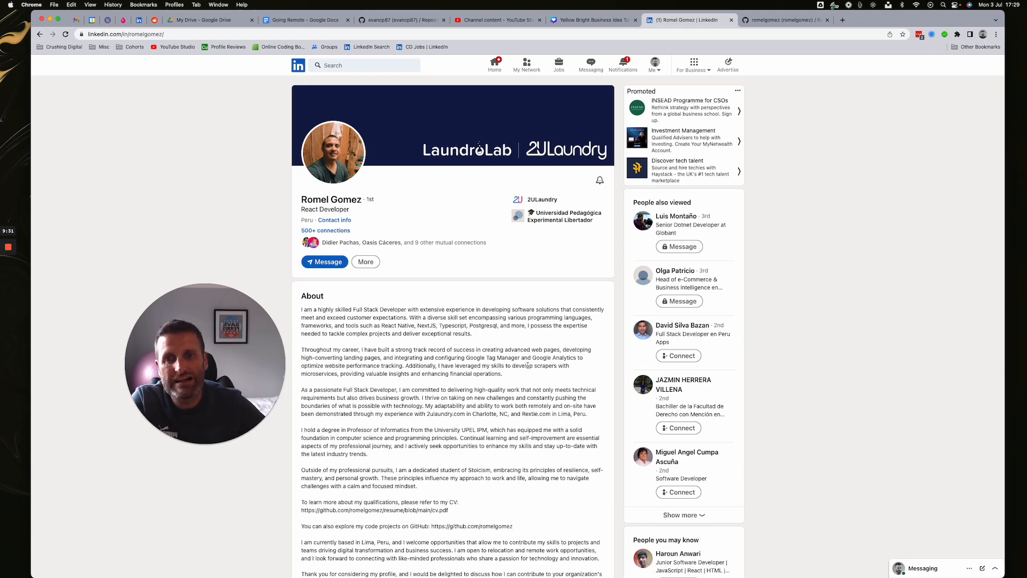
scroll("down", 3)
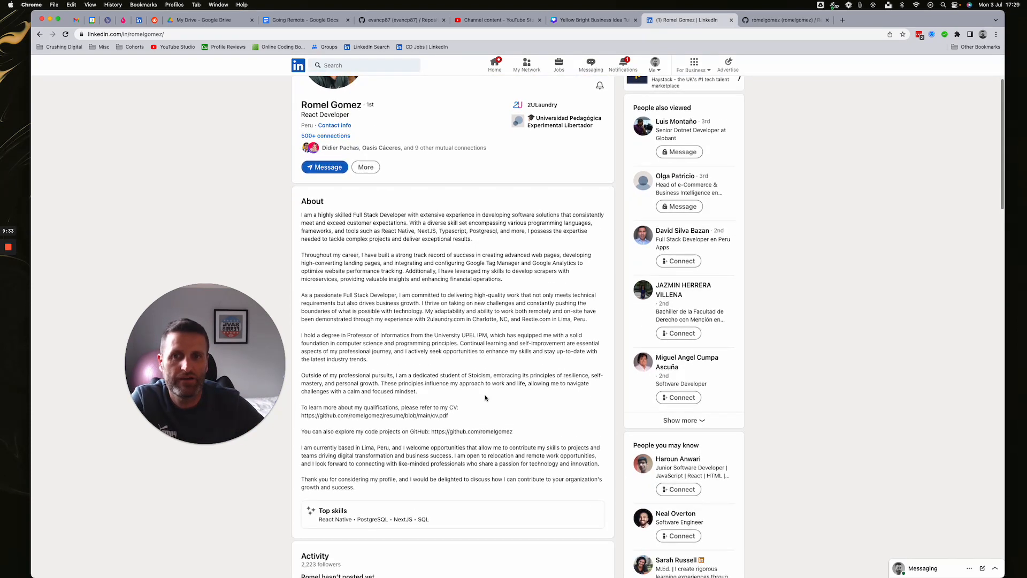
scroll("up", 3)
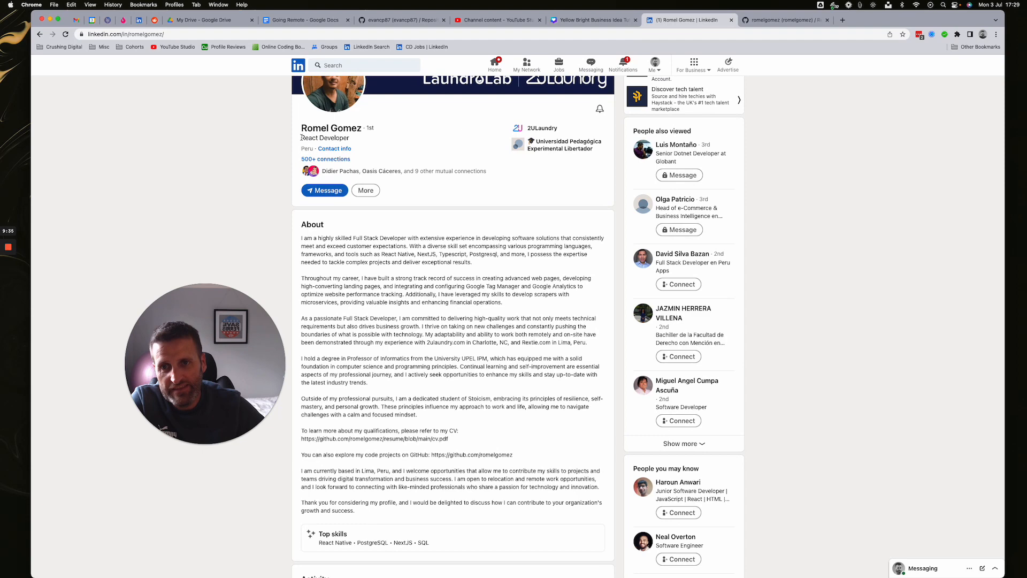
scroll("down", 3)
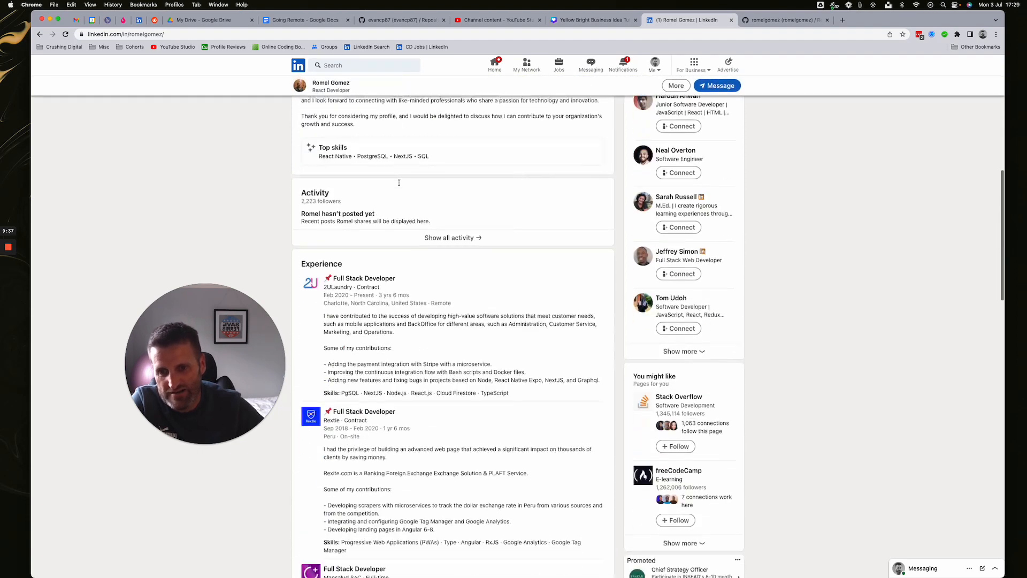
scroll("down", 3)
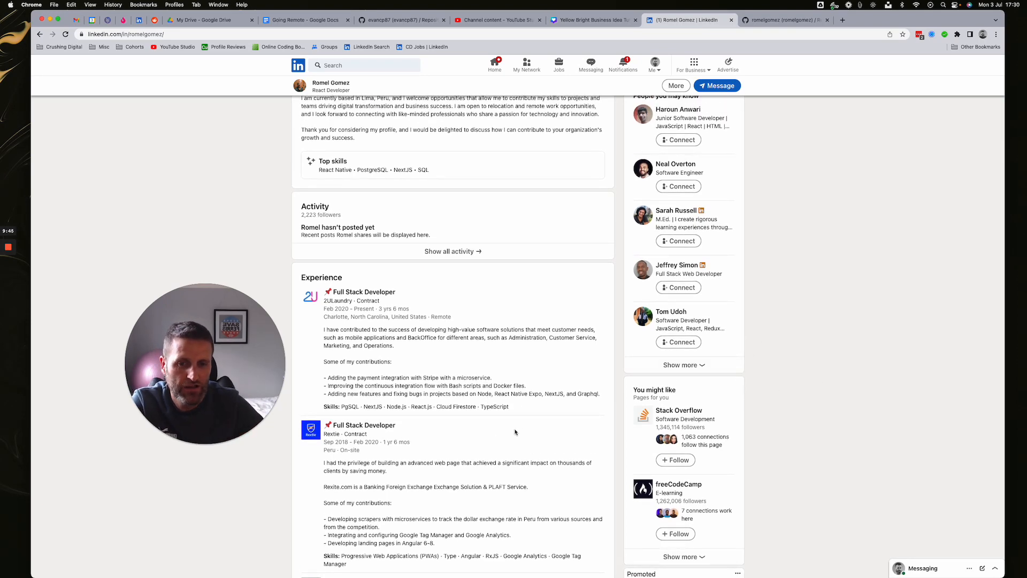
mouse_move(545, 310)
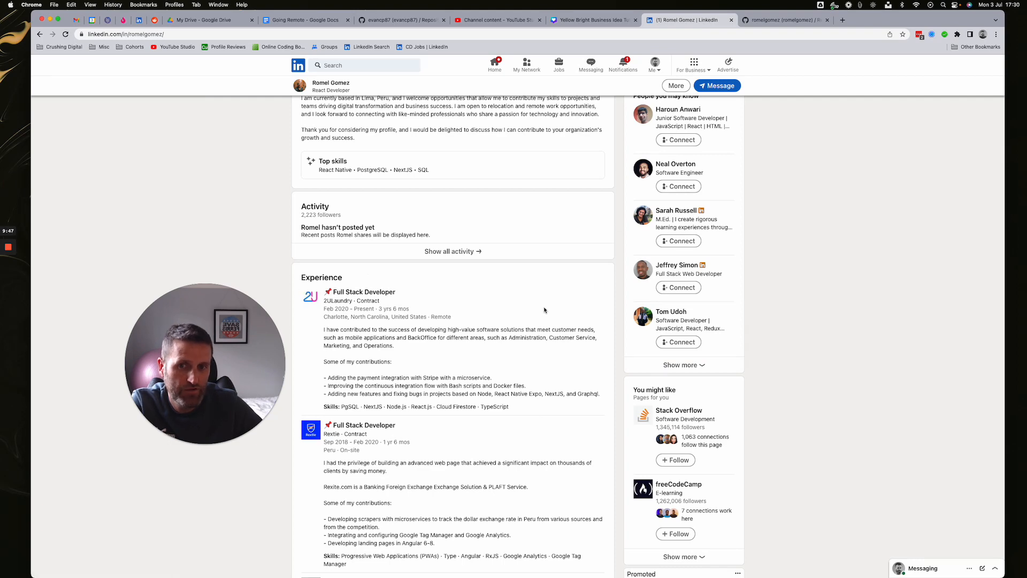
scroll("down", 3)
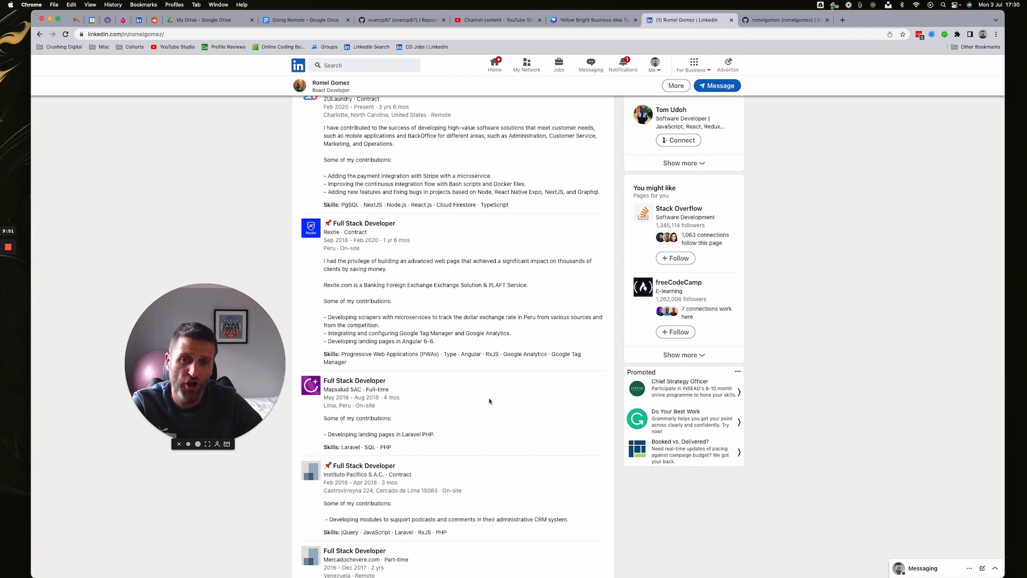
scroll("up", 3)
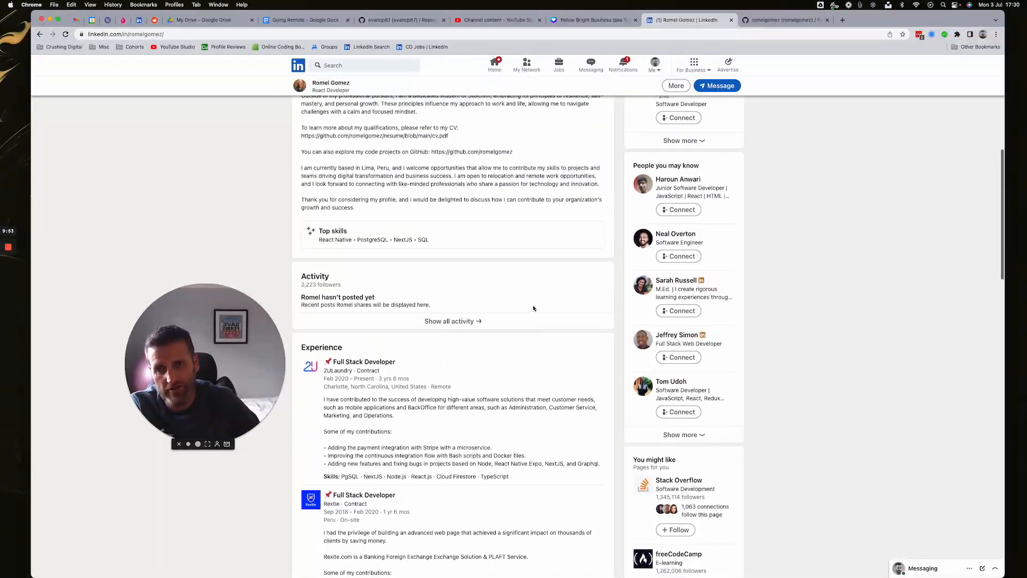
scroll("up", 3)
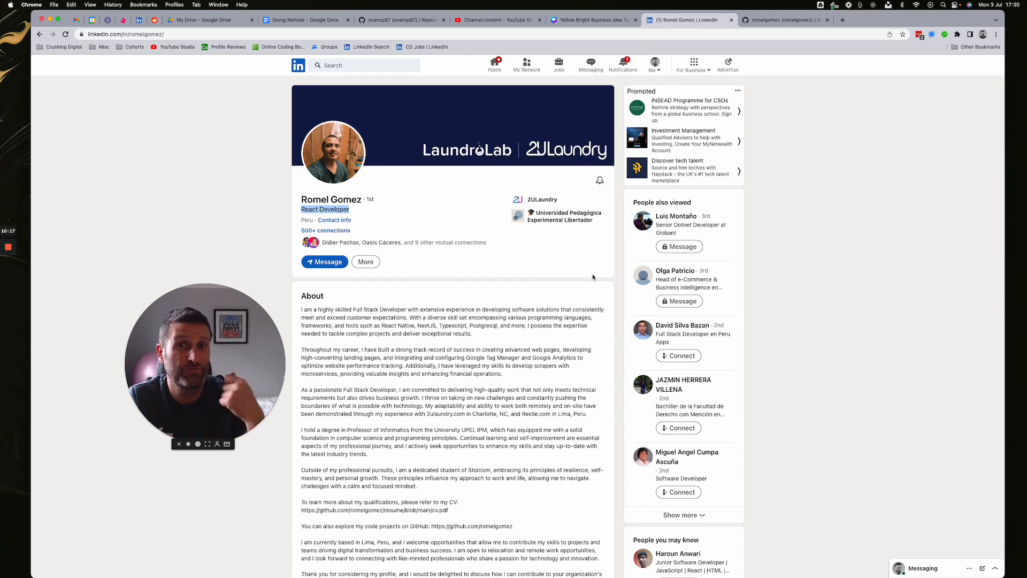
scroll("down", 3)
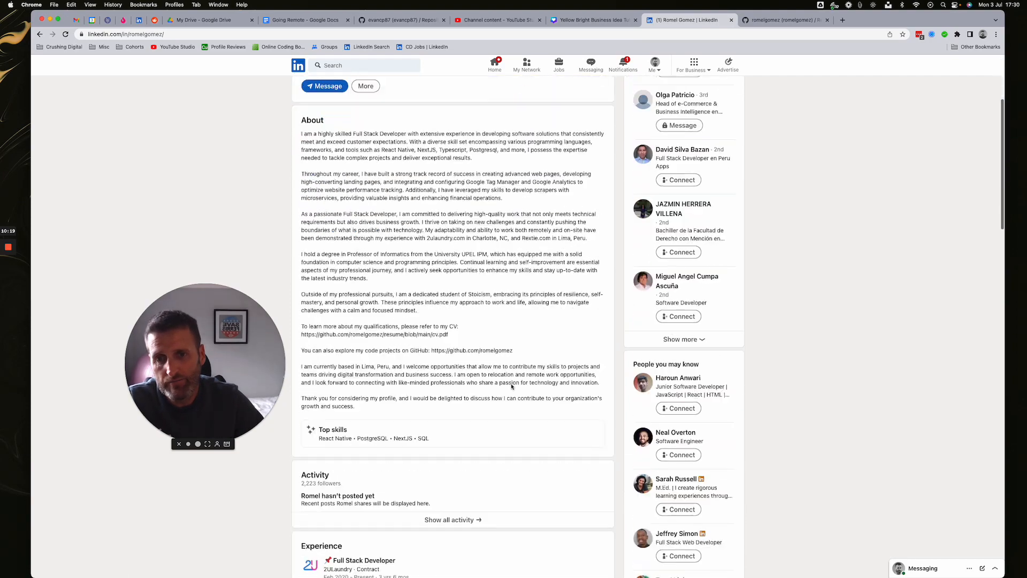
scroll("down", 3)
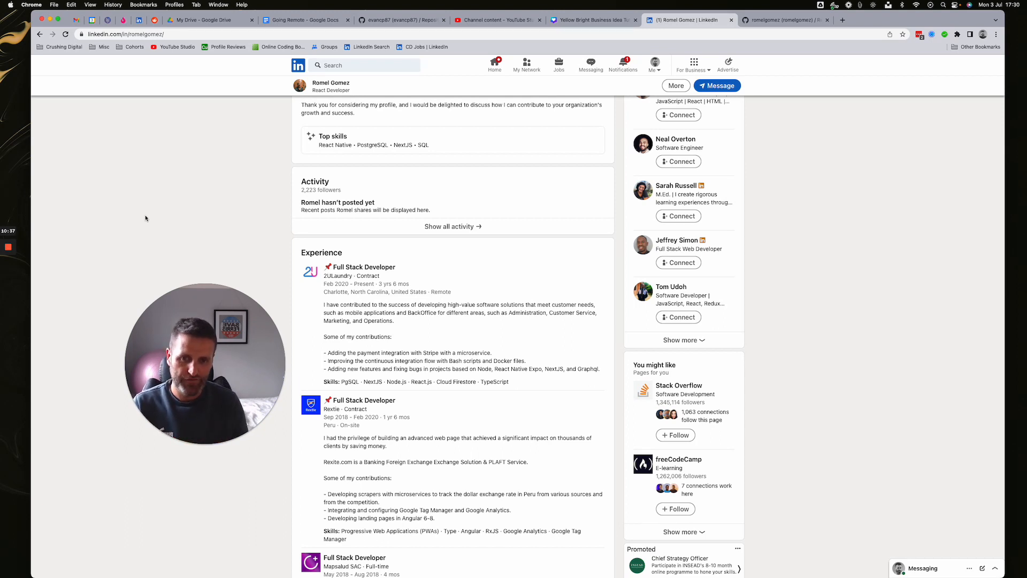
mouse_move(391, 324)
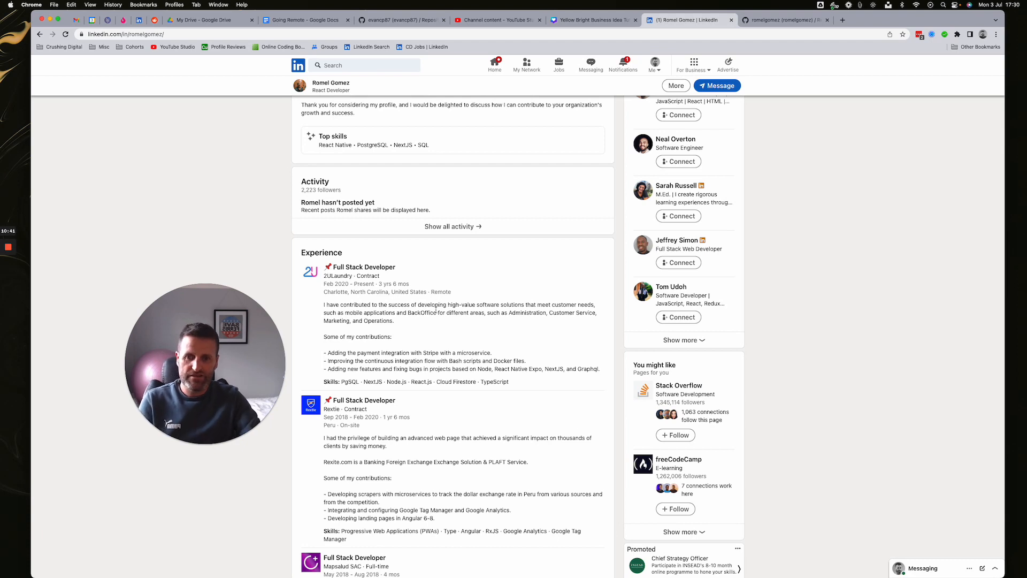
scroll("down", 3)
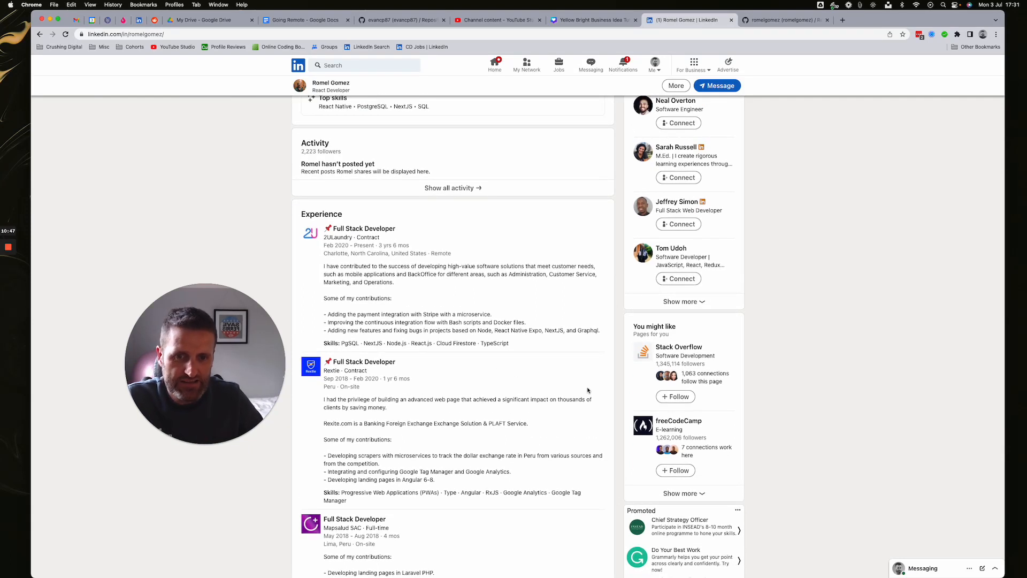
mouse_move(487, 377)
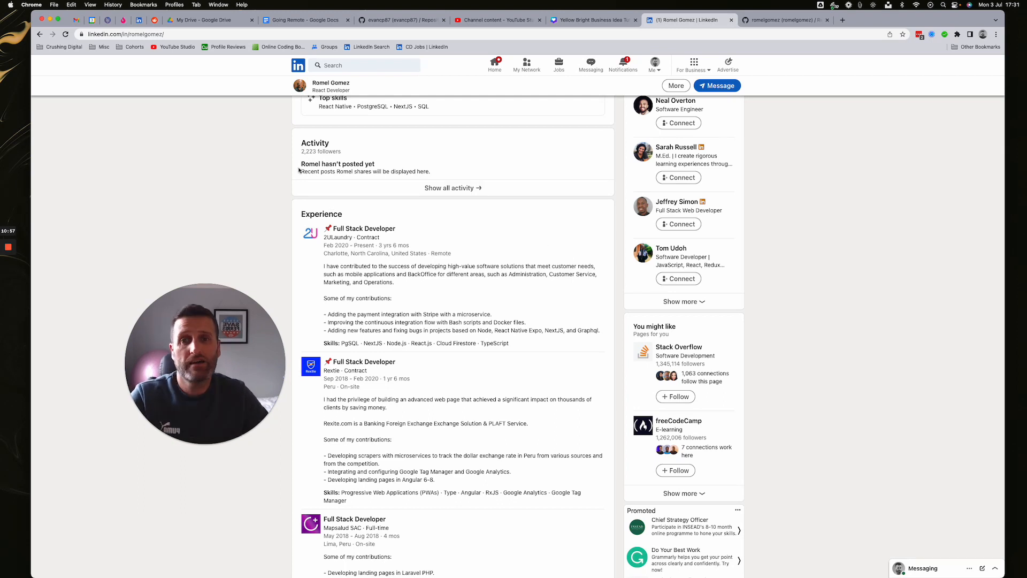
mouse_move(571, 166)
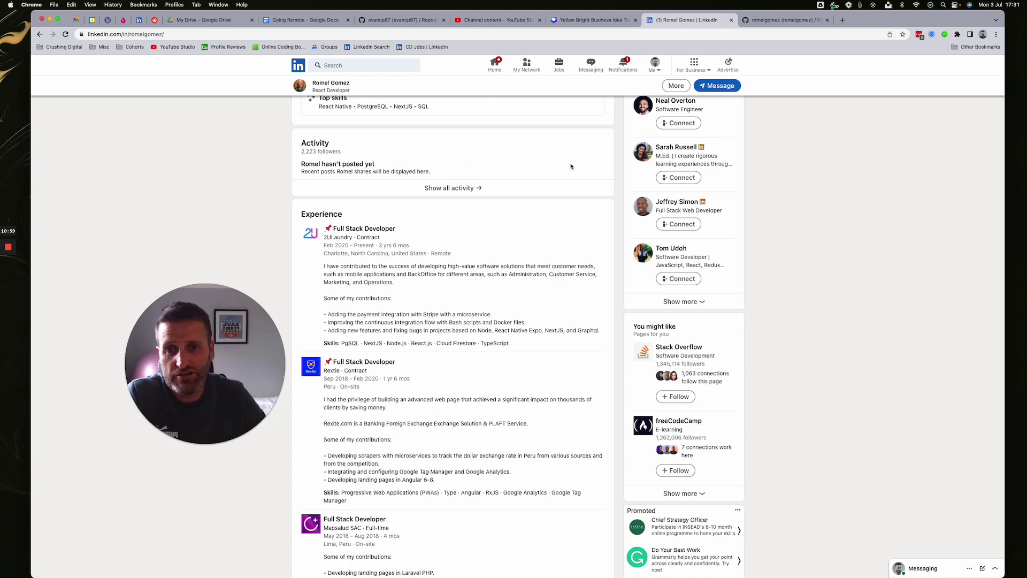